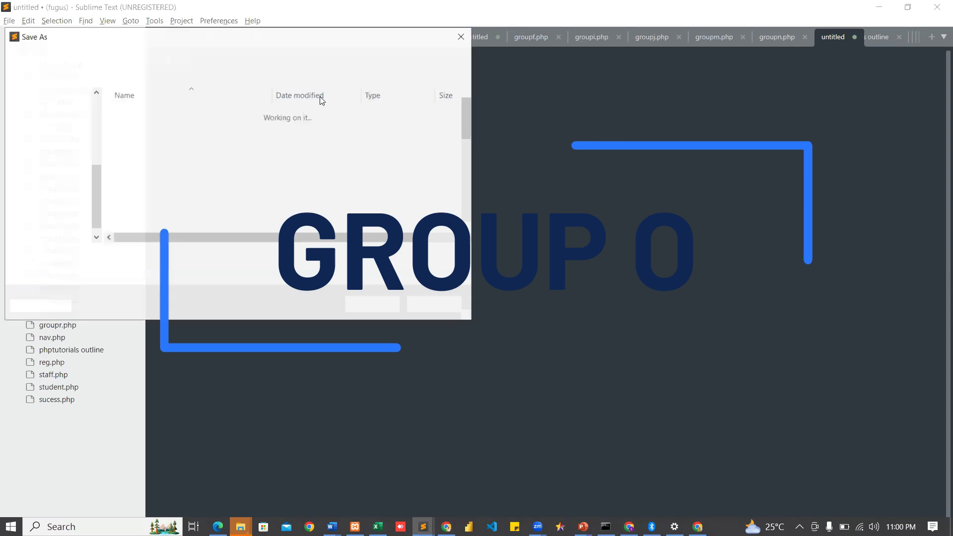
- Name the new file groupo.php and save it into the fugus project folder
text(g)
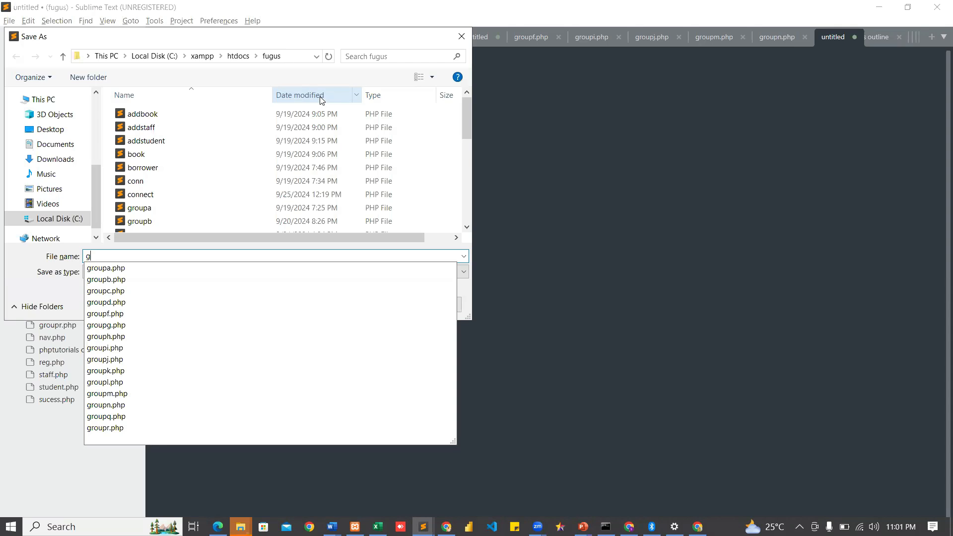
text(ro)
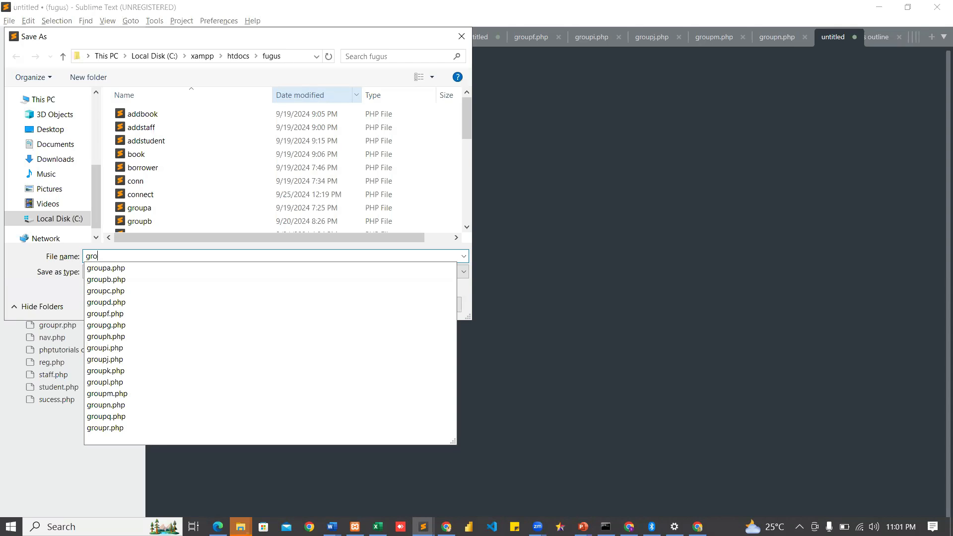
text(upo)
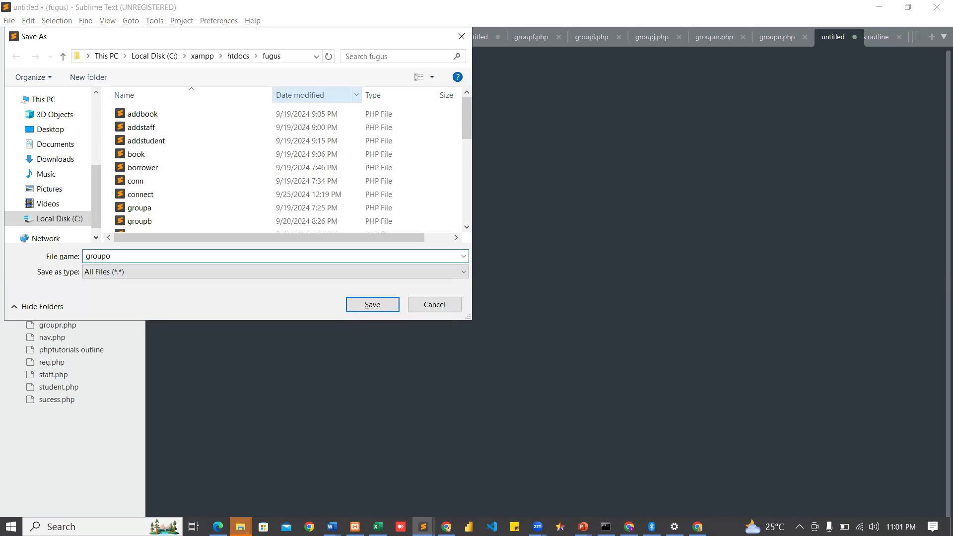
text(.php)
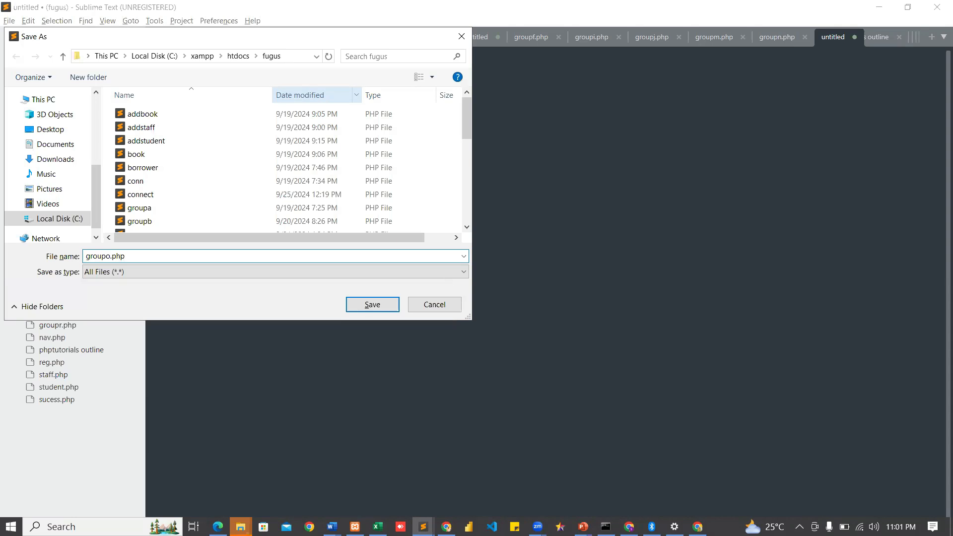
click(371, 305)
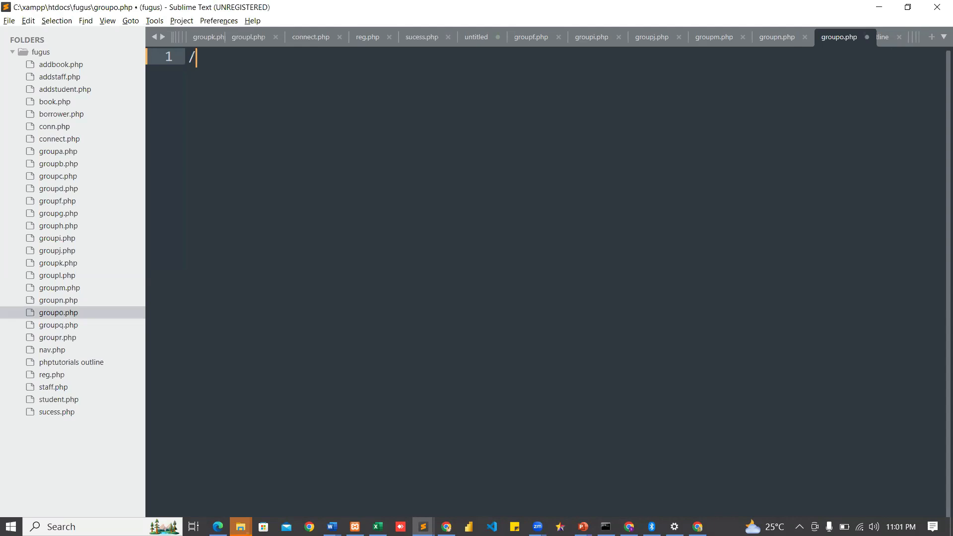
- Write a <?php ... ?> block with a // comment stating the ternary number-test task, then save
text(==)
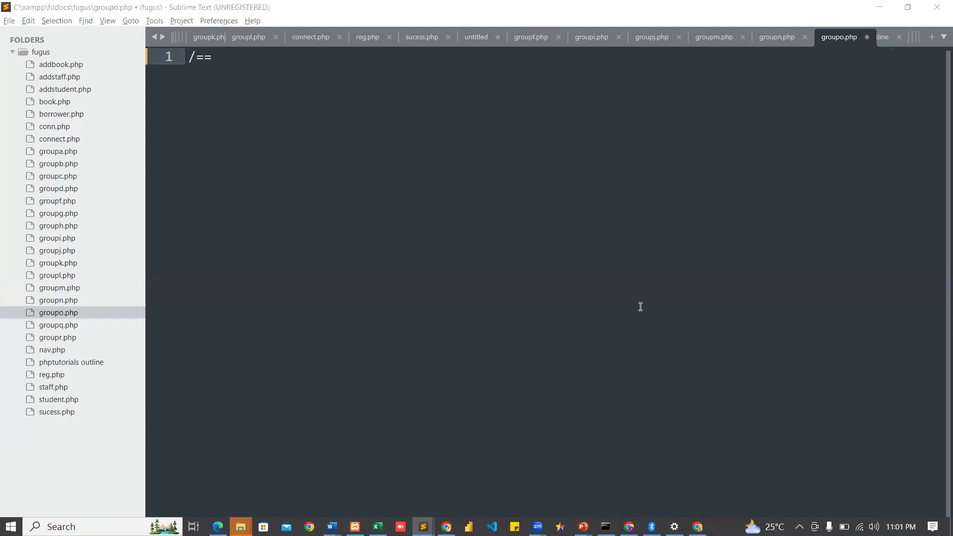
mouse_move(877, 258)
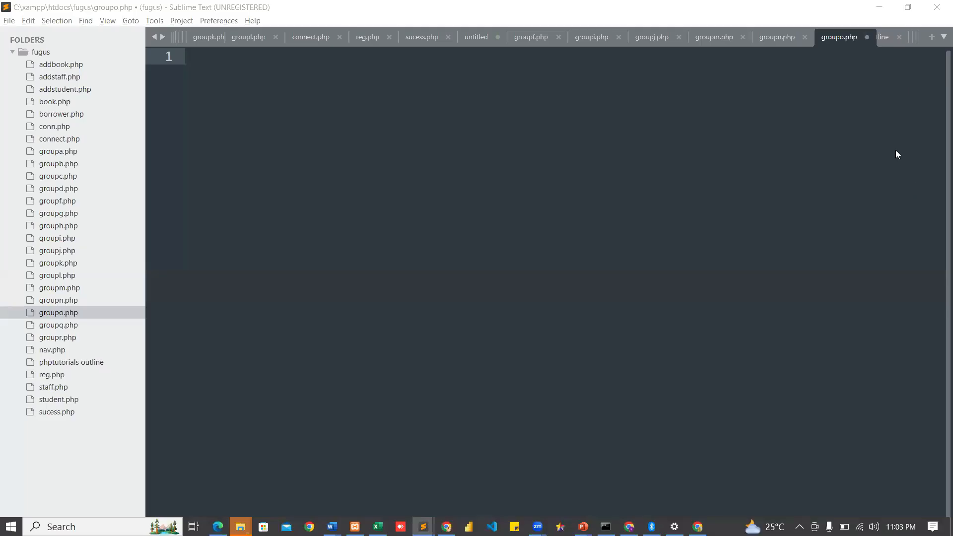
mouse_move(360, 165)
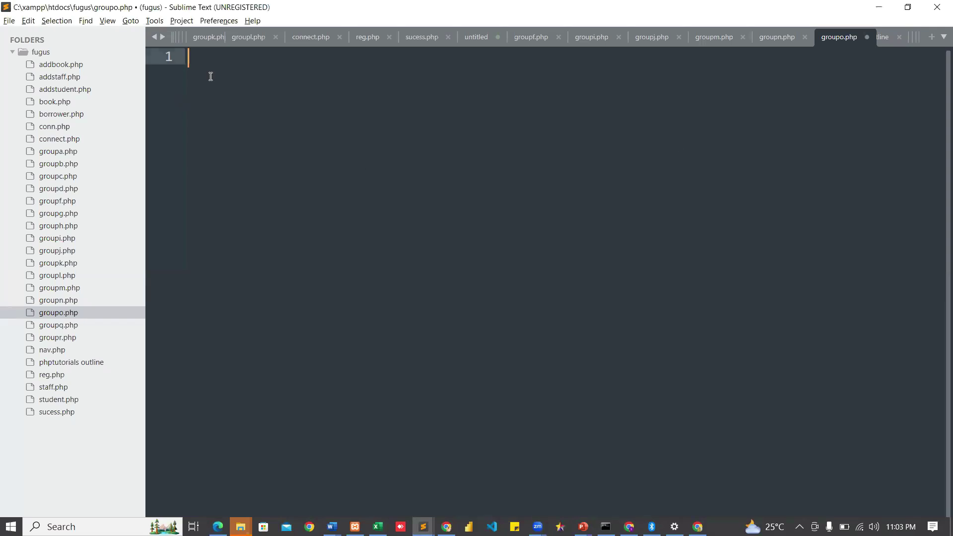
text(//)
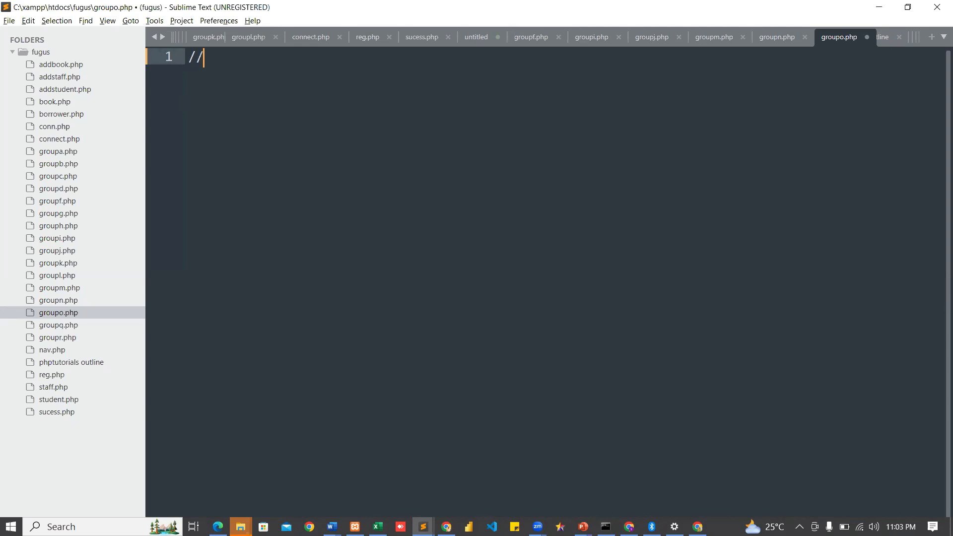
text(<?)
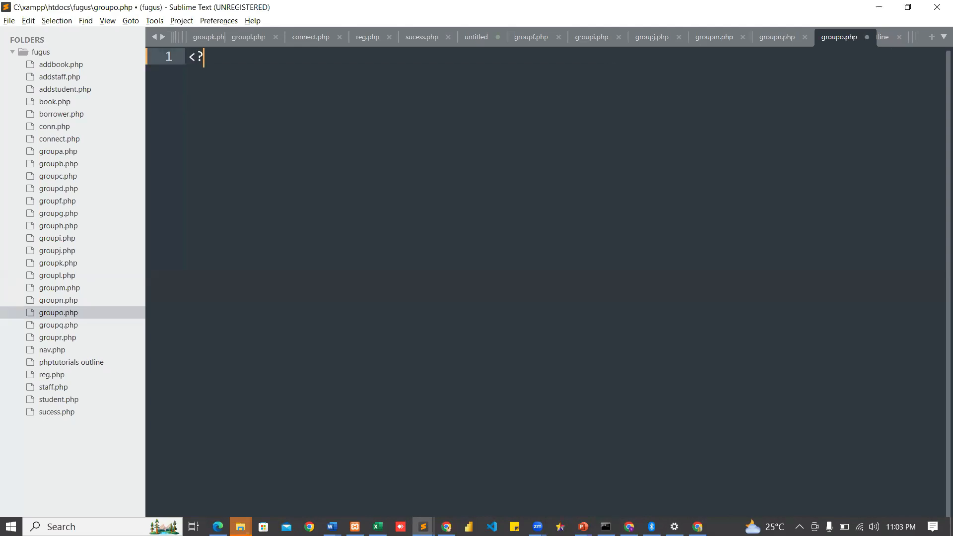
text(php)
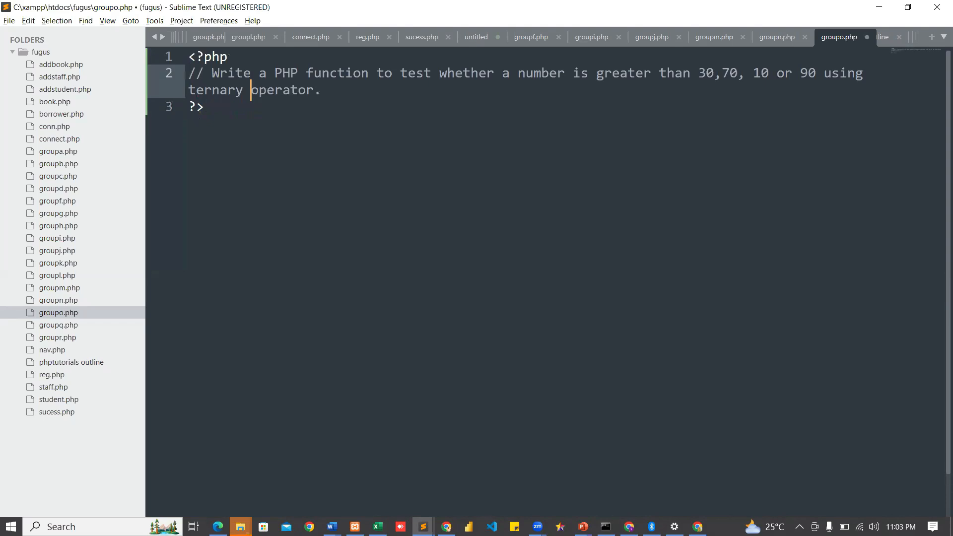
key(ctrl+s)
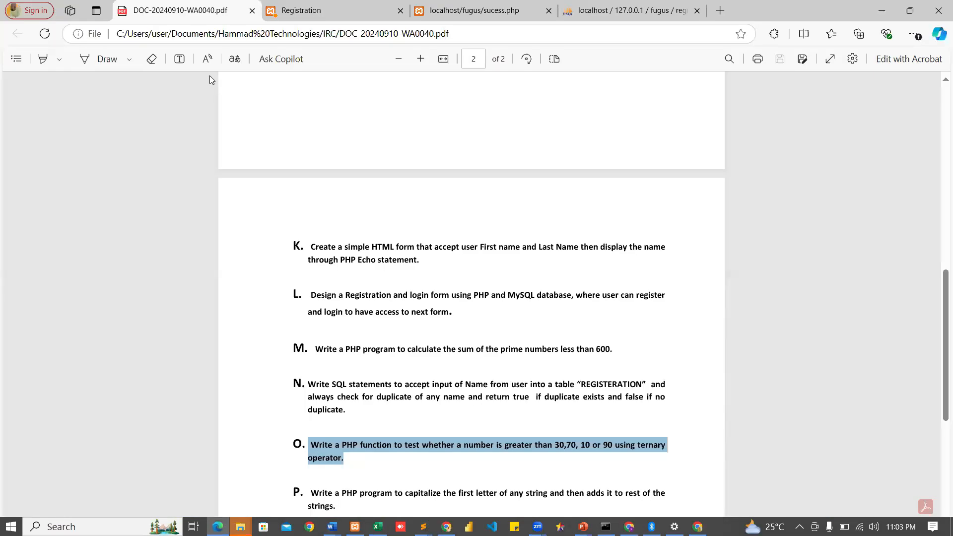
key(alt+tab)
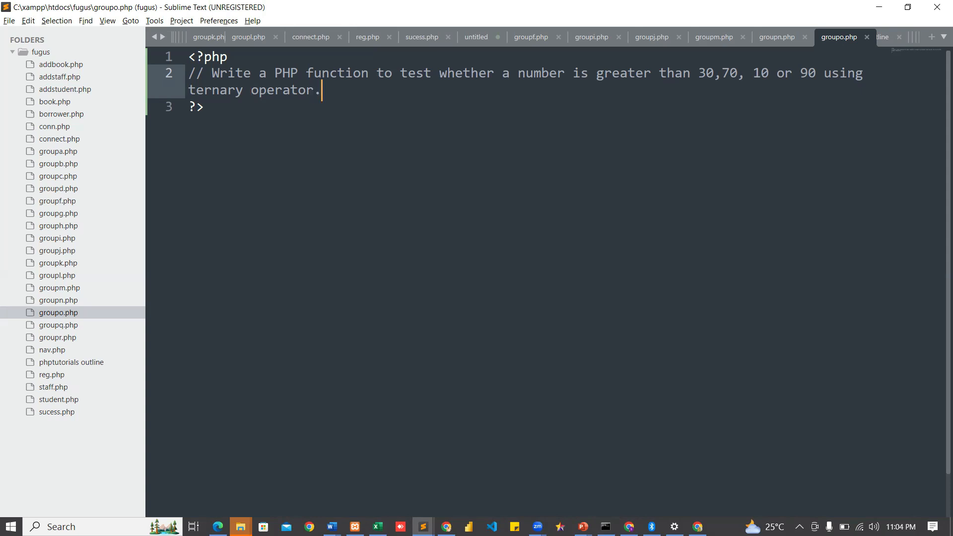
- Insert blank lines below the task comment and begin a function skeleton
key(enter)
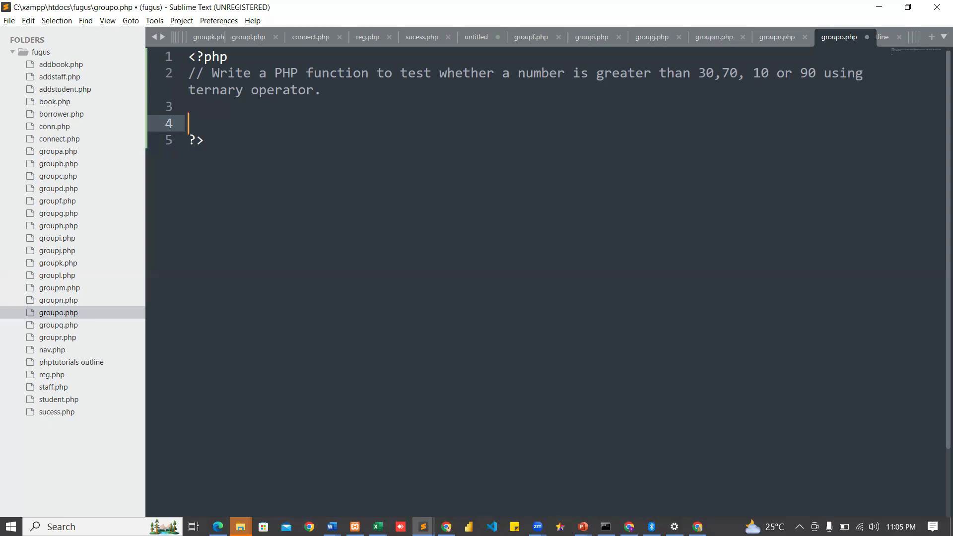
text(function FunctionName($value=')
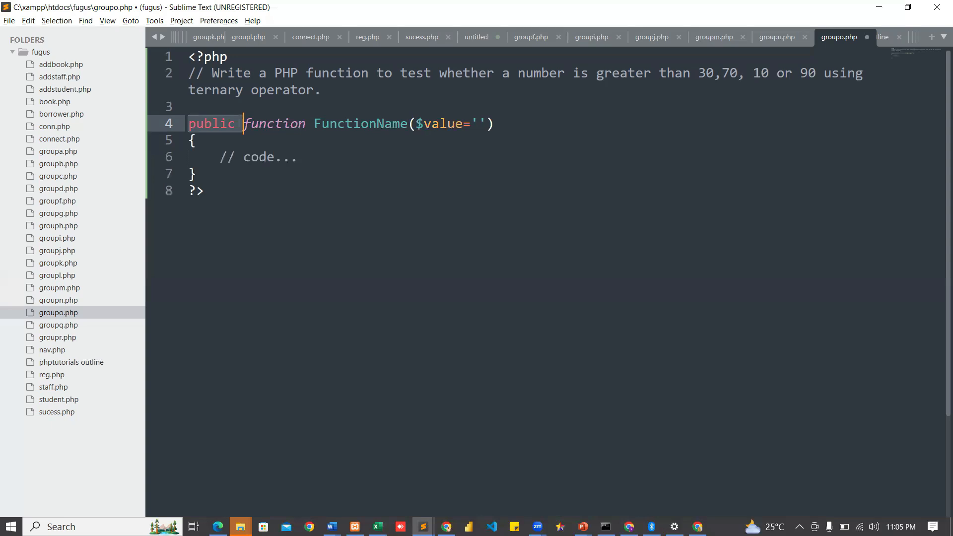
- Declare function check($x) and begin its body with a return statement
text(functi)
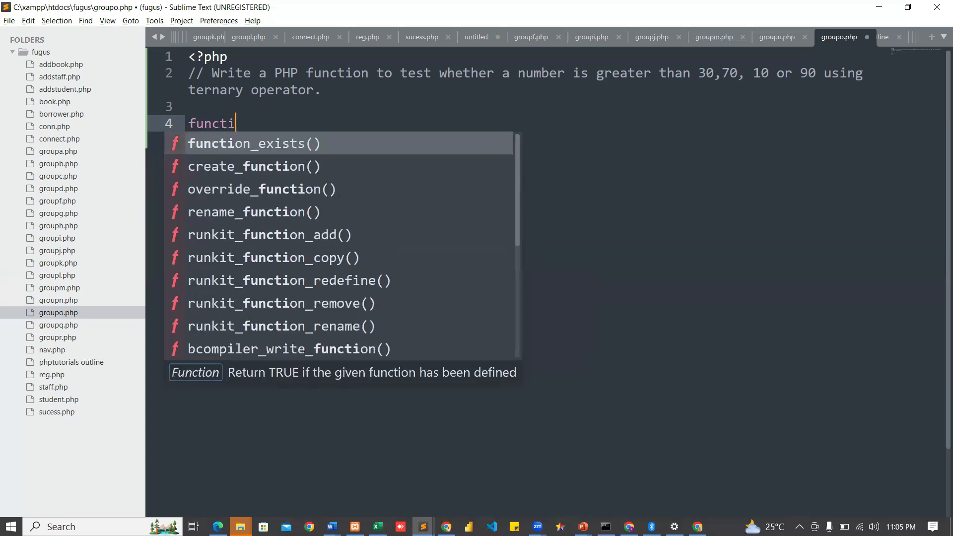
text(on)
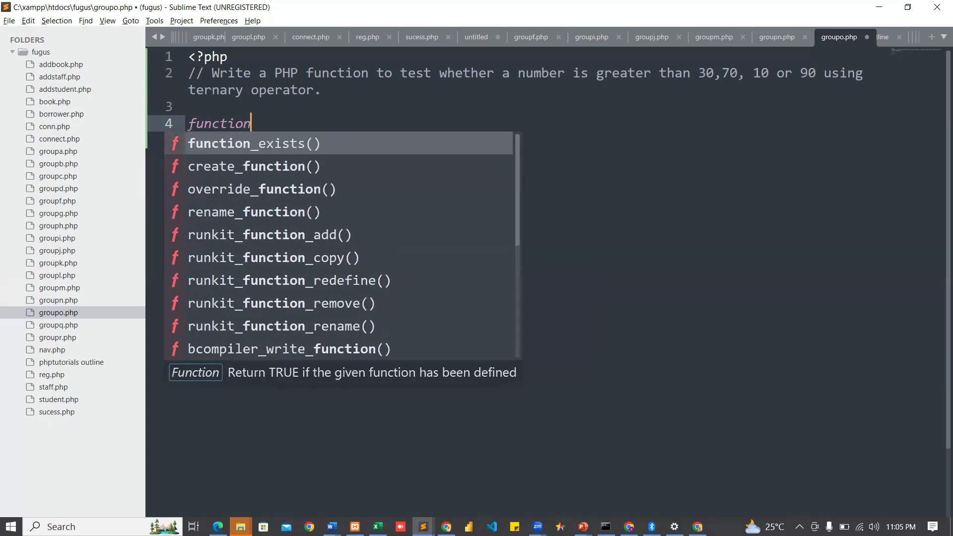
text(c)
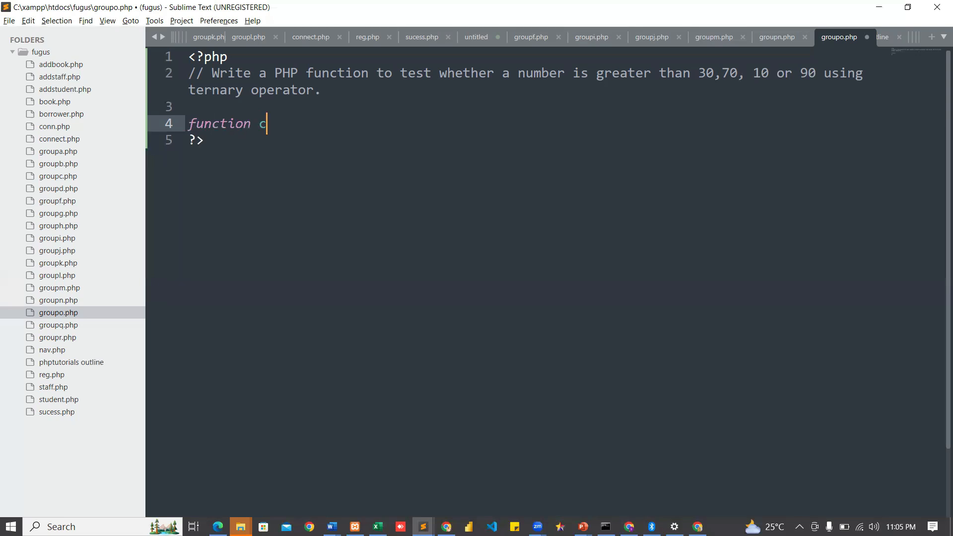
text(heck)
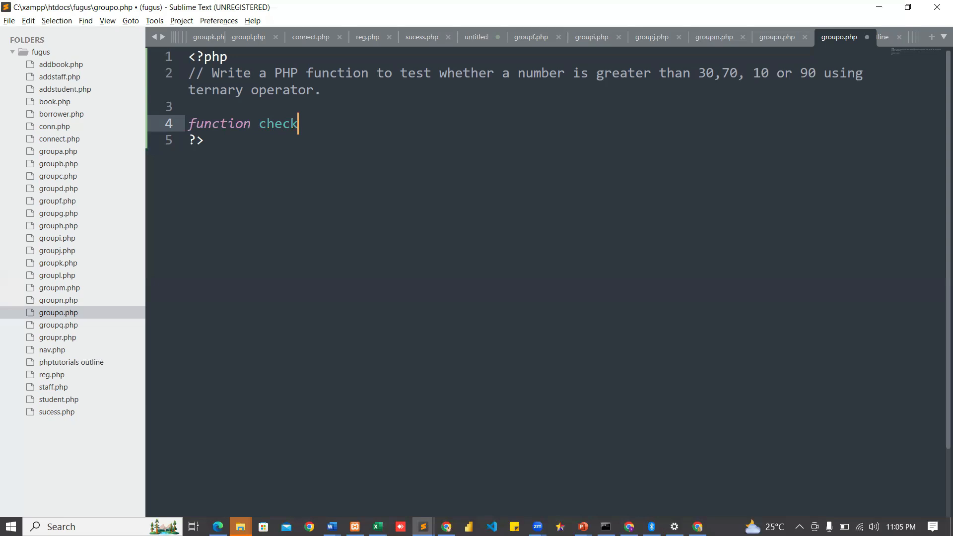
text(())
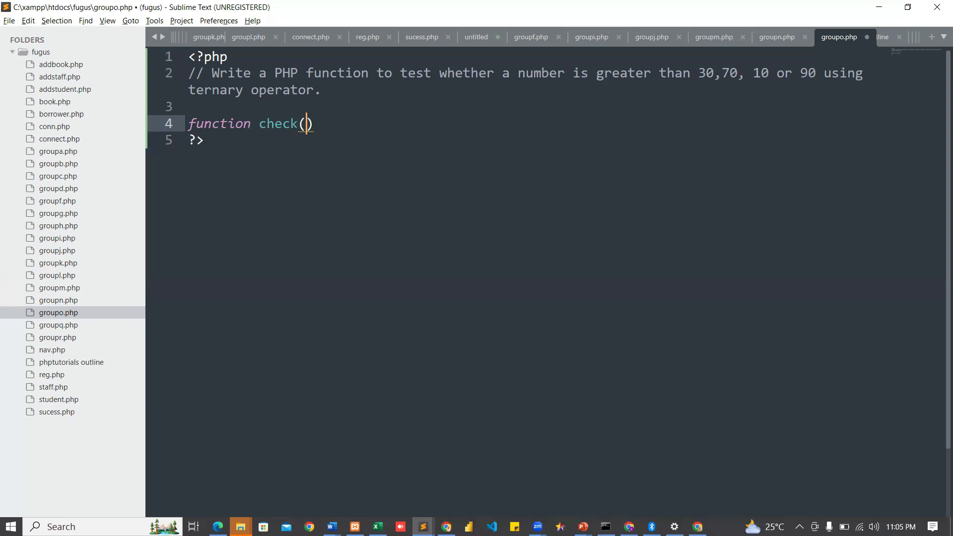
text($x)
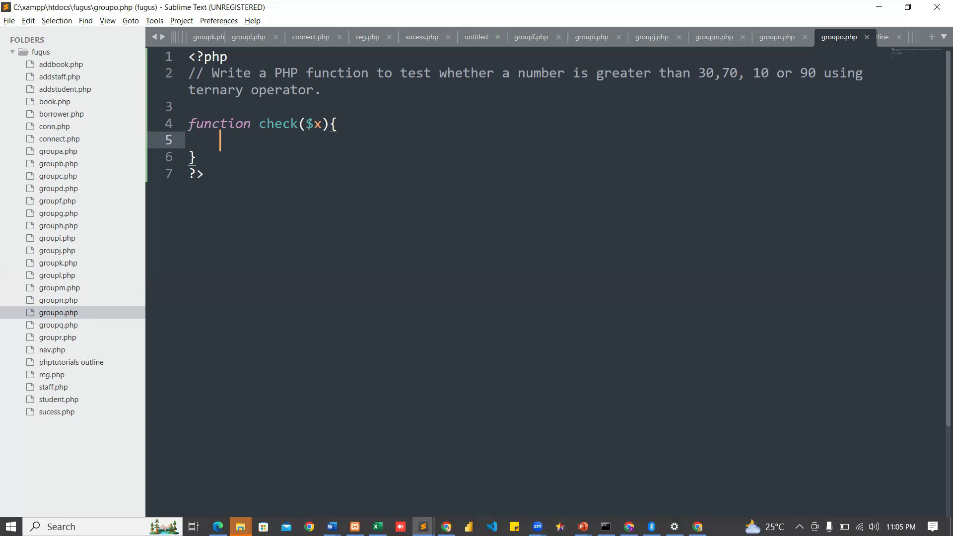
text(return)
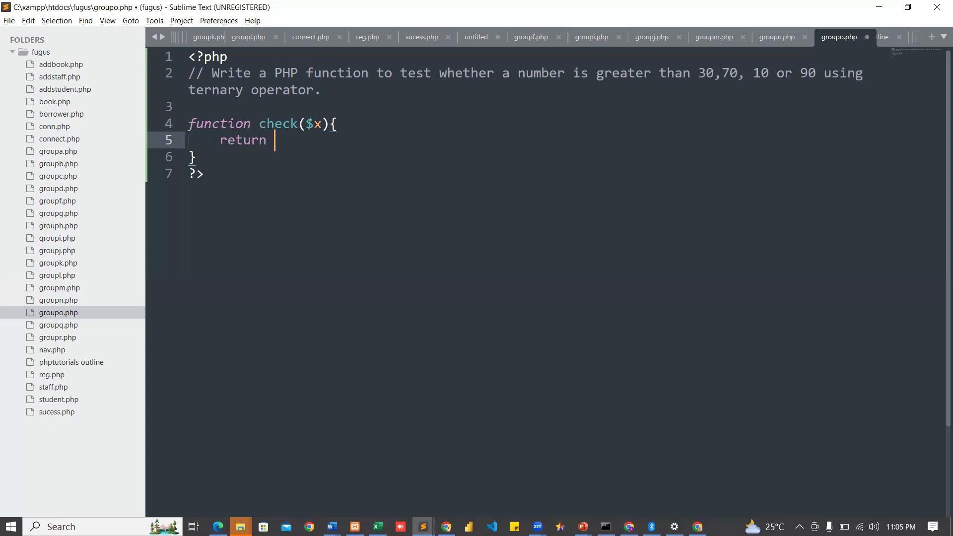
- Write the first ternary: ($x > 90) ? $x." is greater than 90" followed by a colon
text((x))
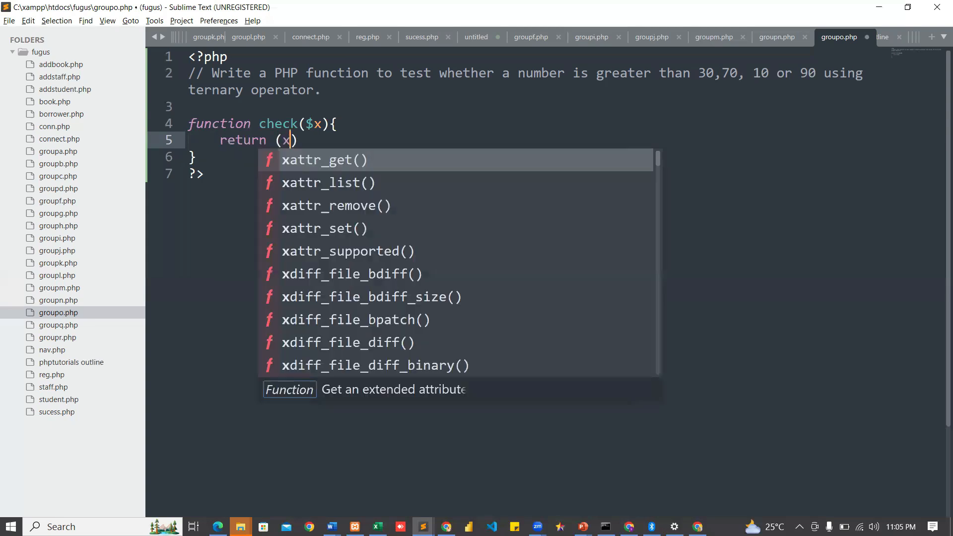
text($x >)
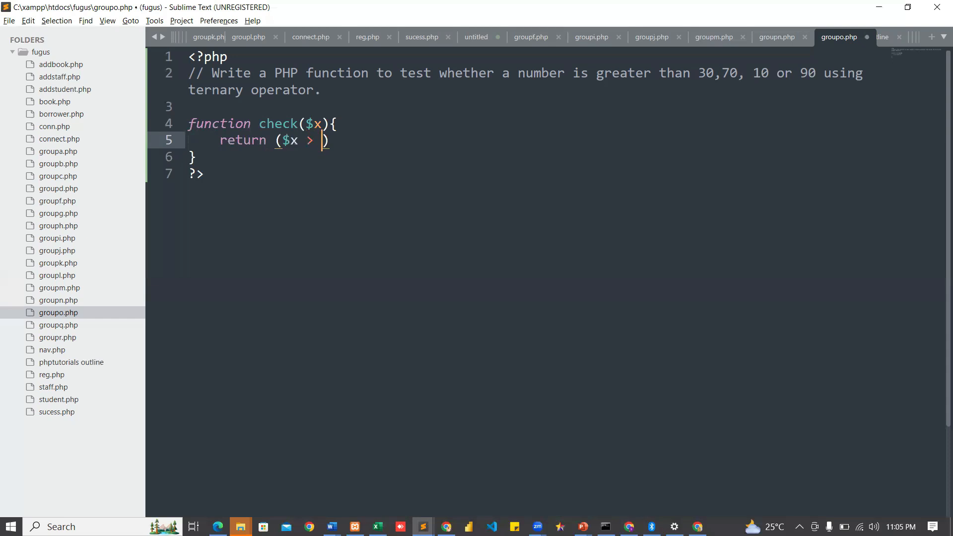
text(90)
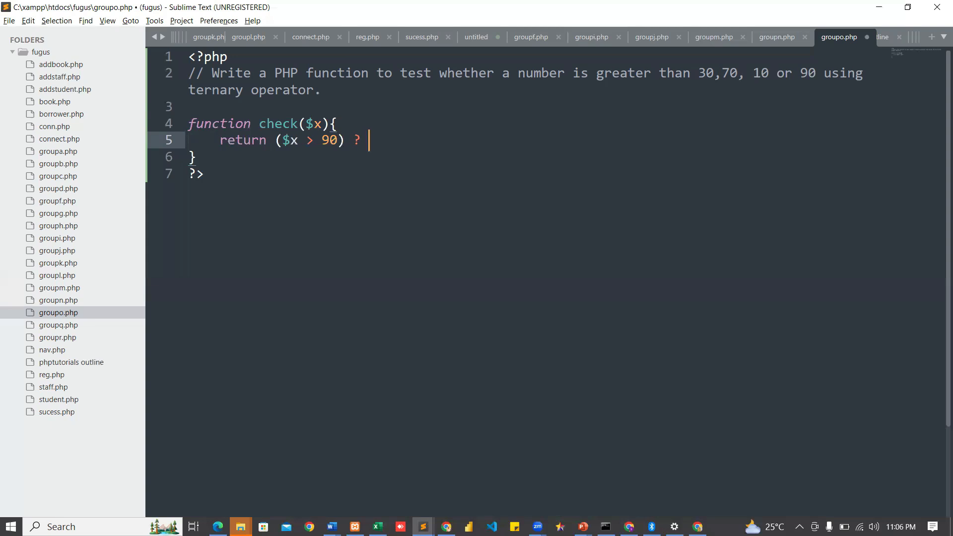
text(")
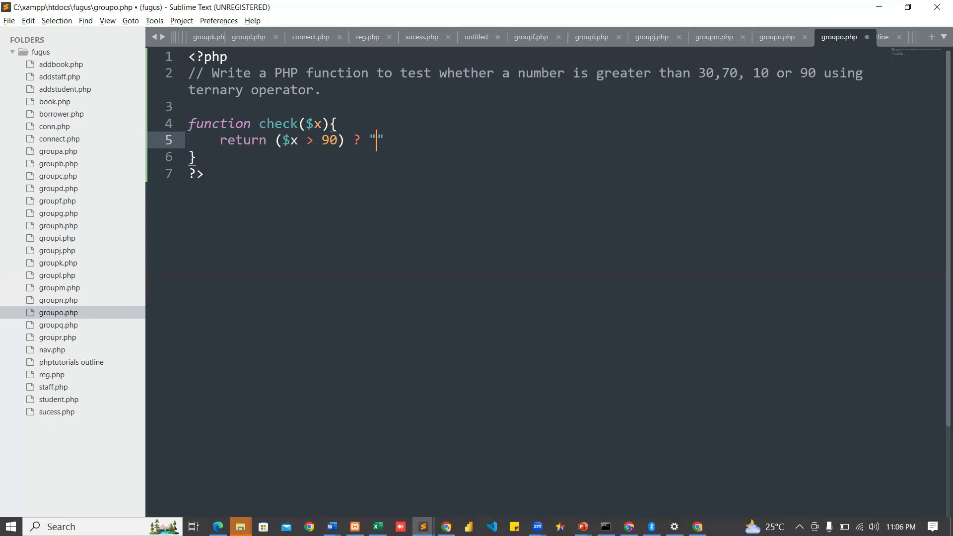
text(T)
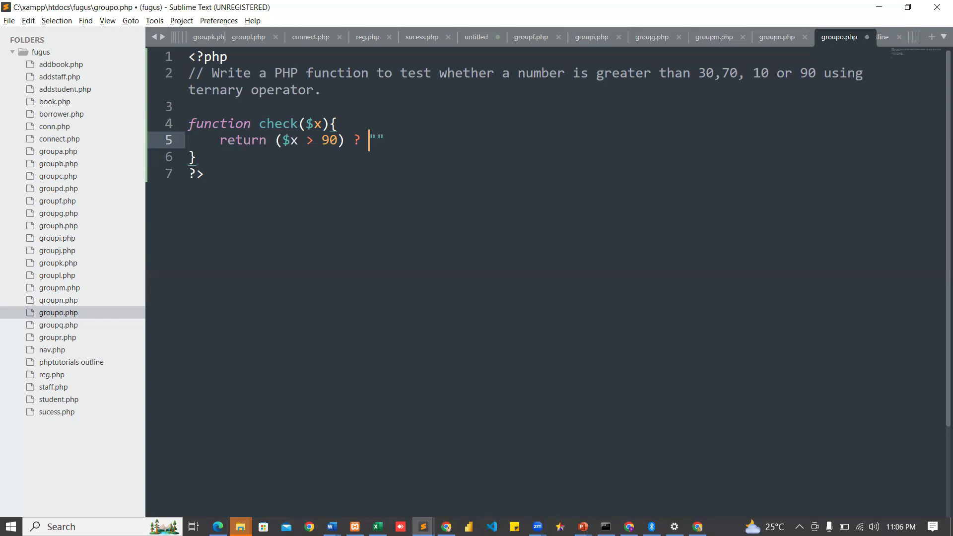
text($X.)
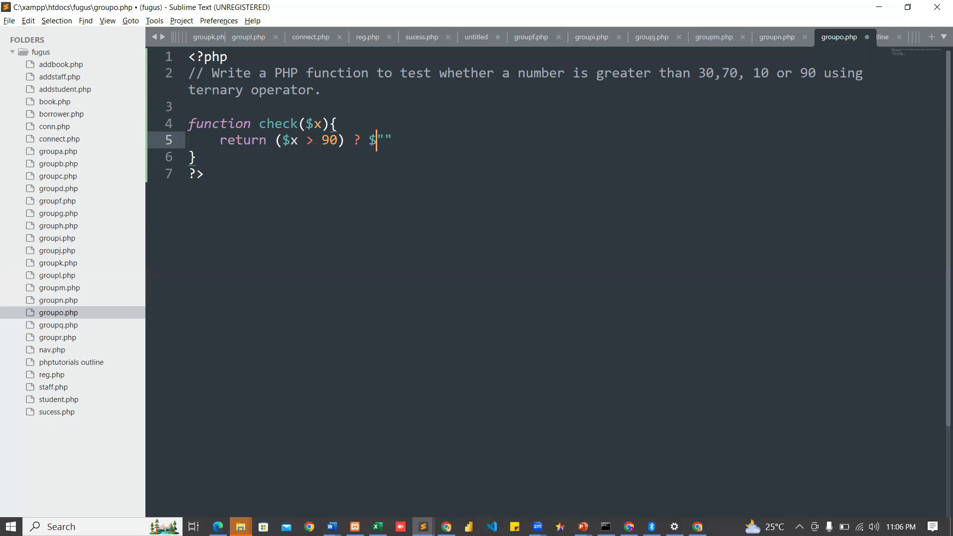
text(x)
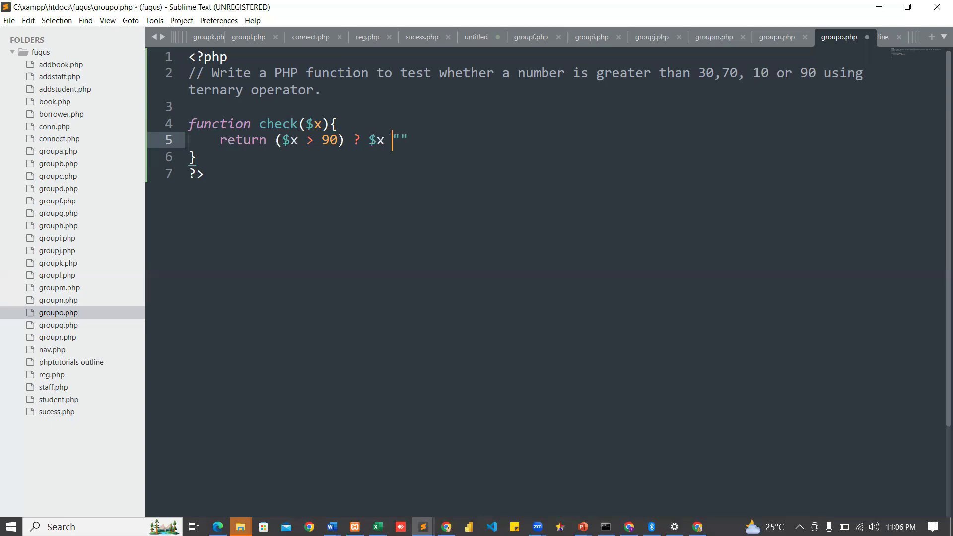
text(.")
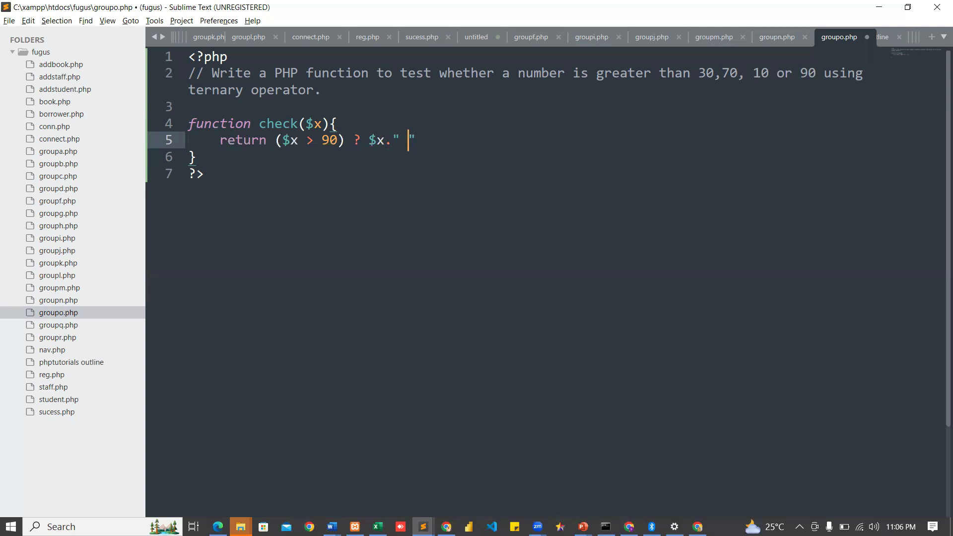
text(is G)
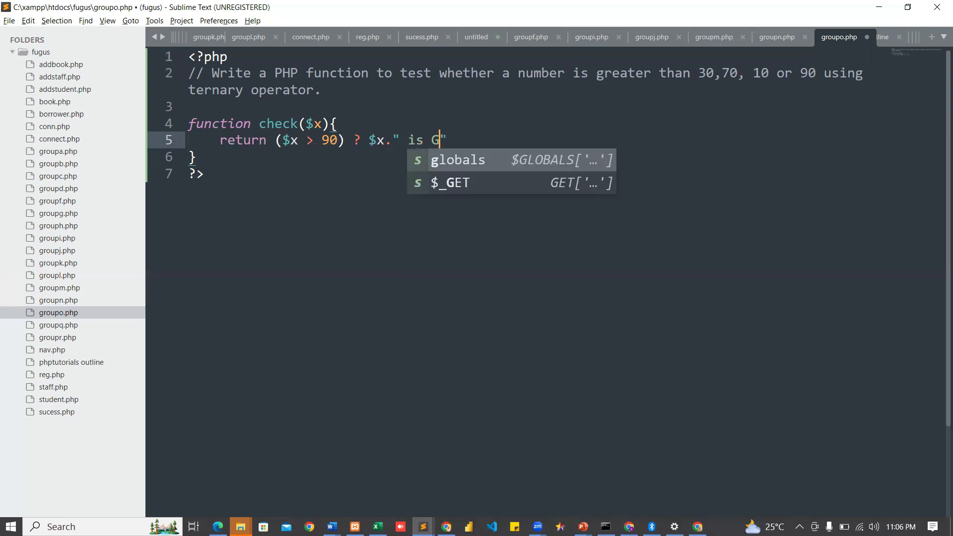
text(reate)
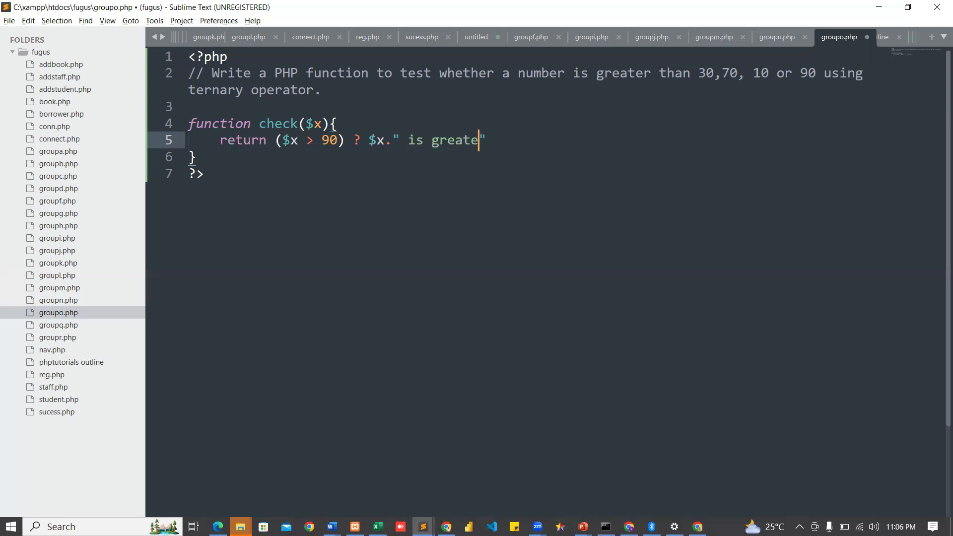
text(than)
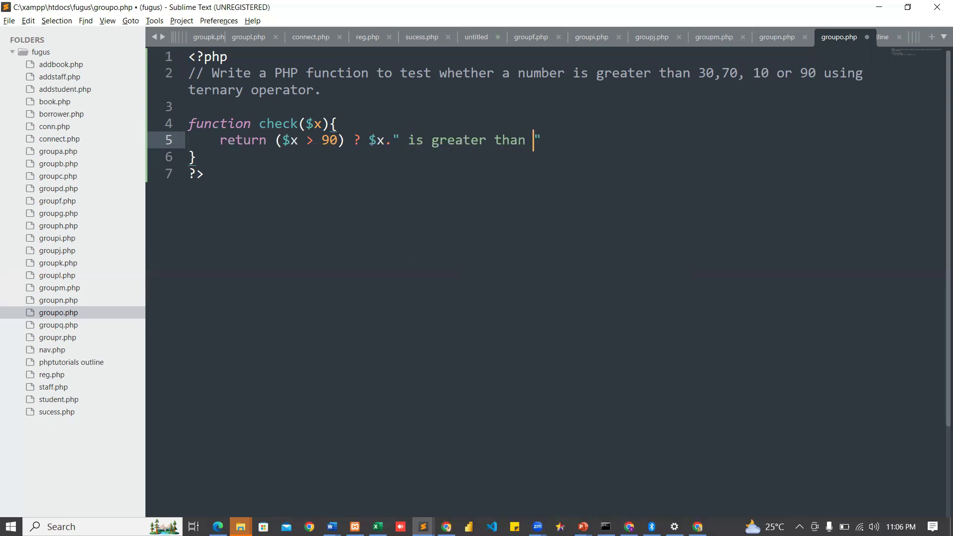
text(90)
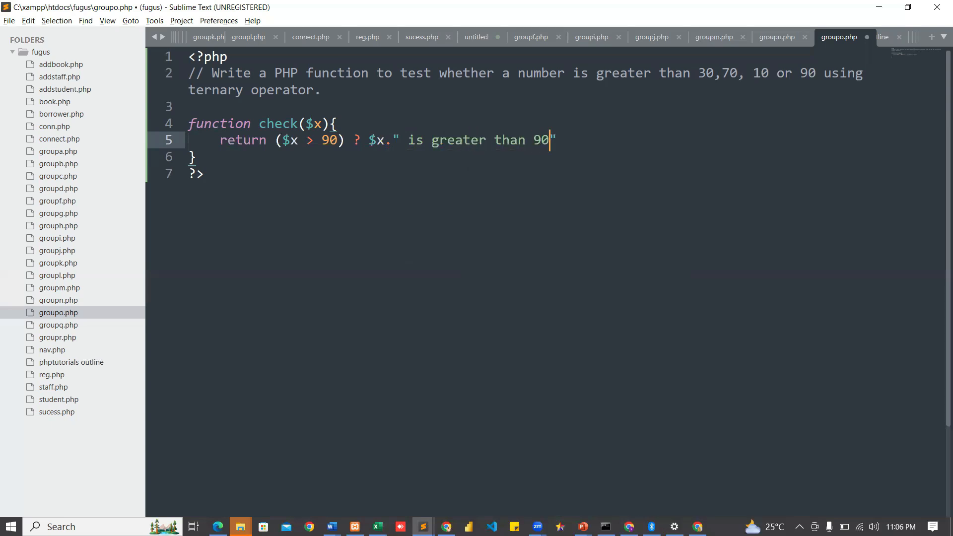
text(":)
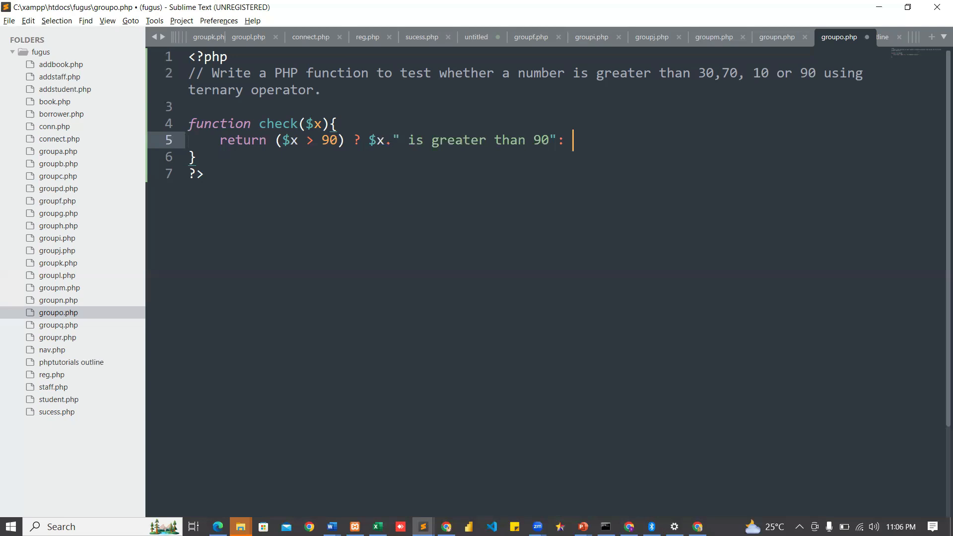
- Add the nested else branch: ($x > 70) ? $x." is greater than 70"
text(())
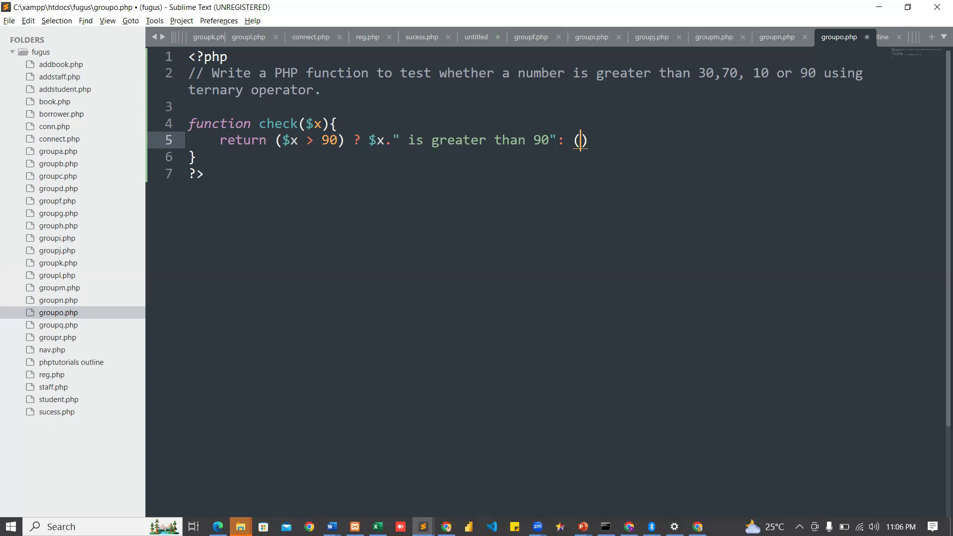
text($x)
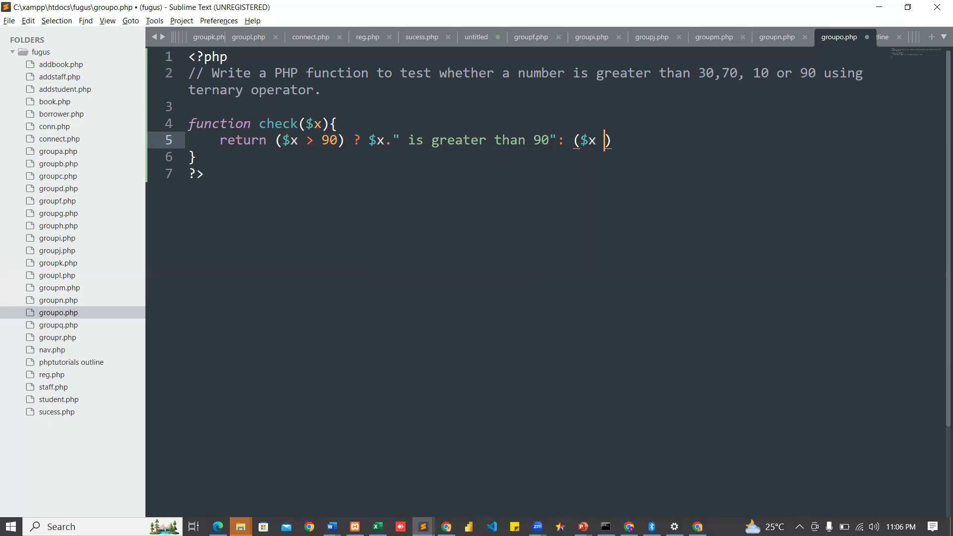
text(>)
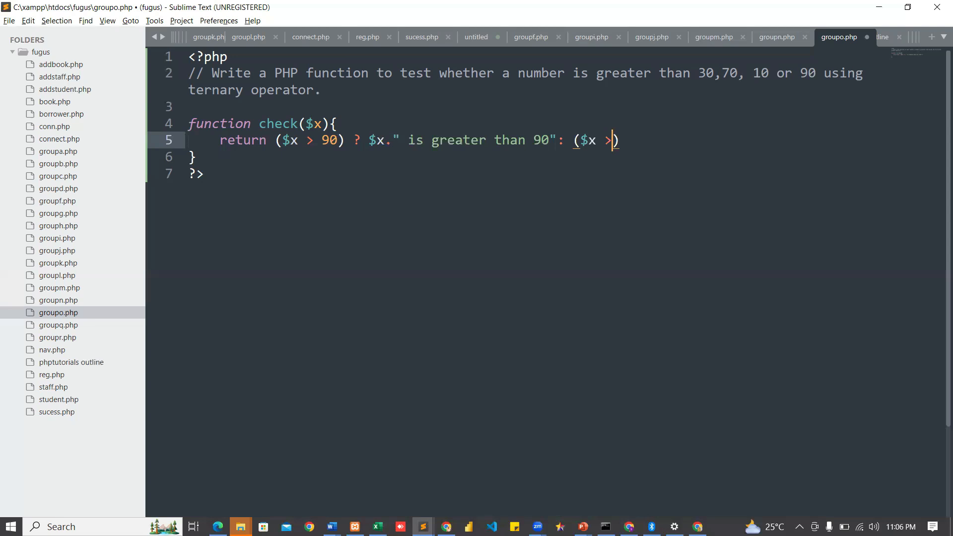
text(70)
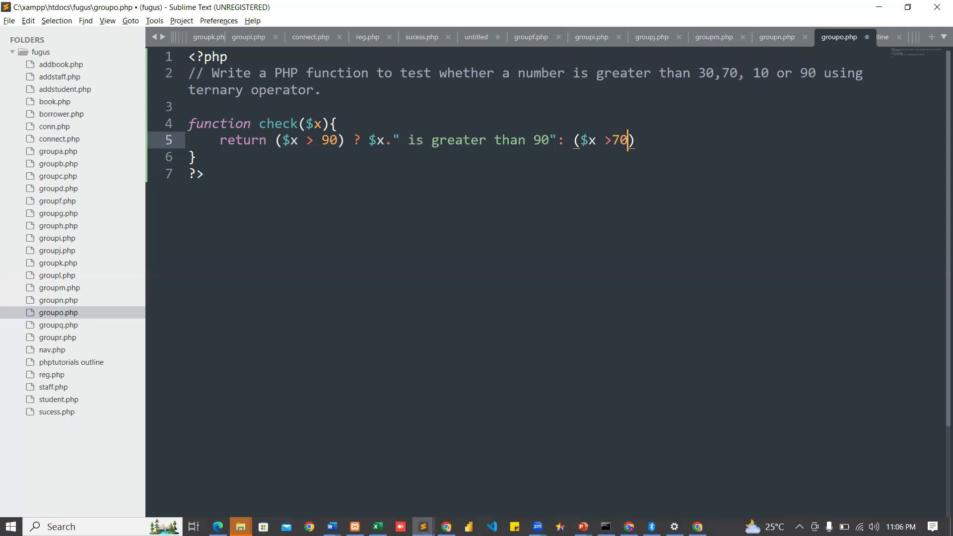
text(" ")
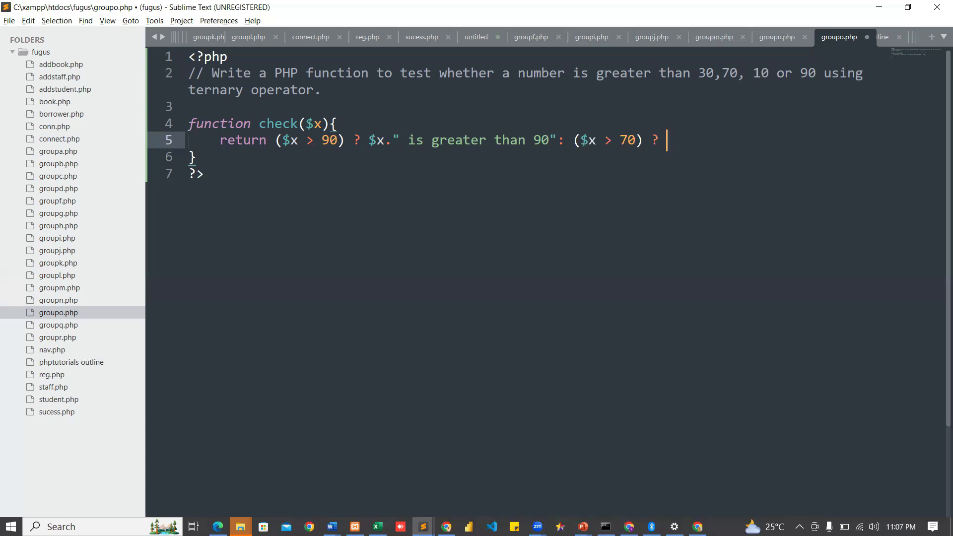
text($x." is ")
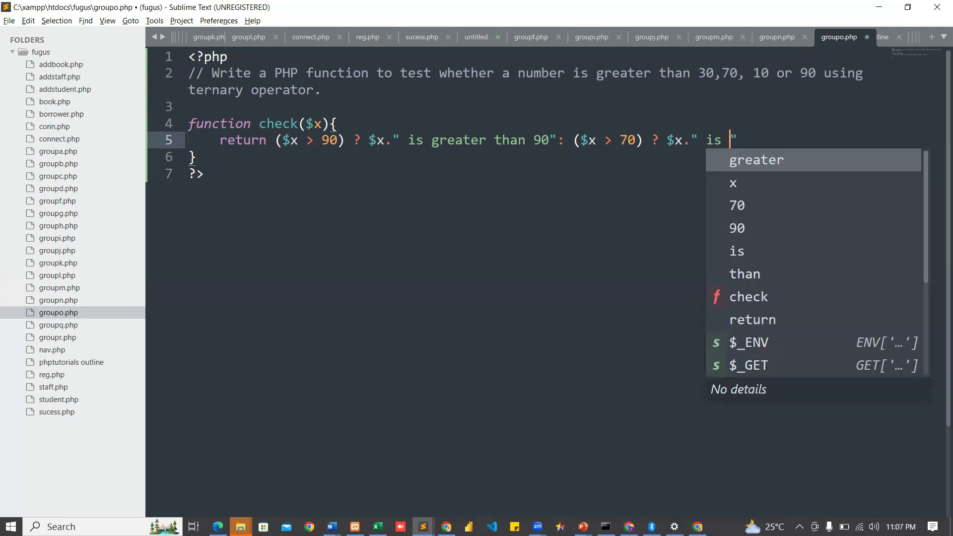
text(gret)
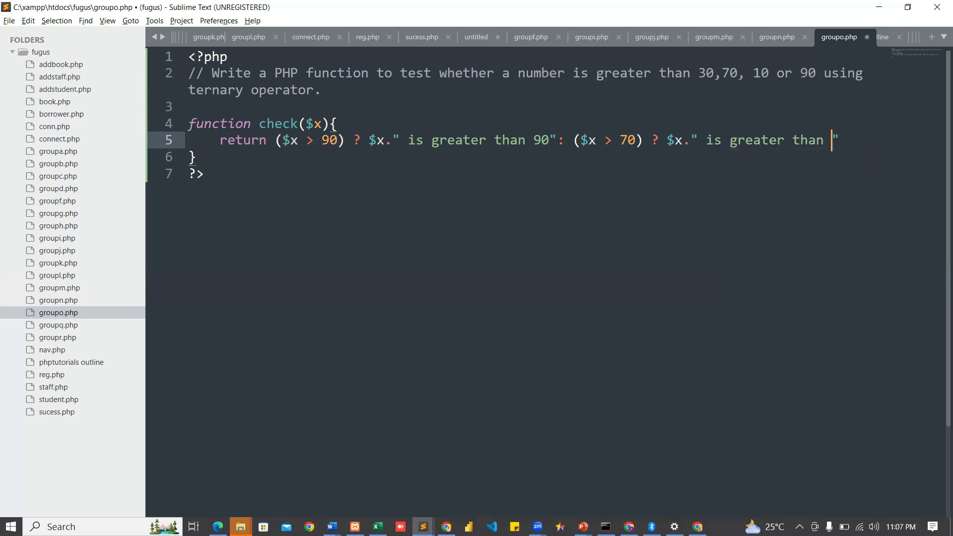
mouse_move(756, 154)
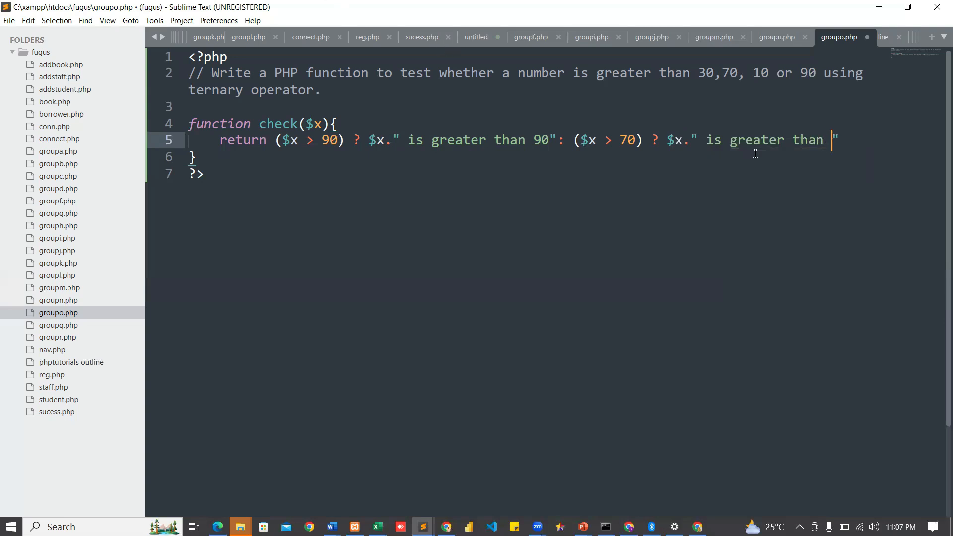
mouse_move(940, 157)
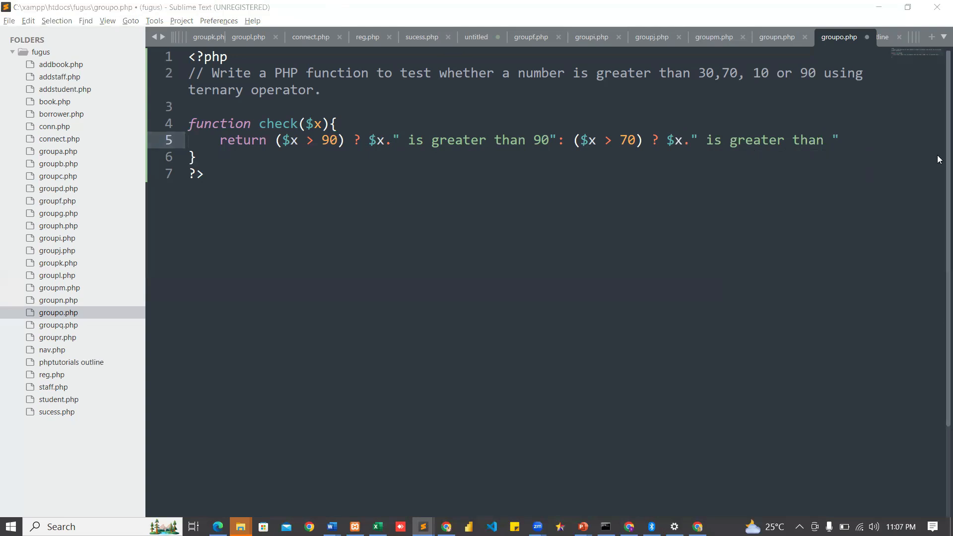
mouse_move(834, 246)
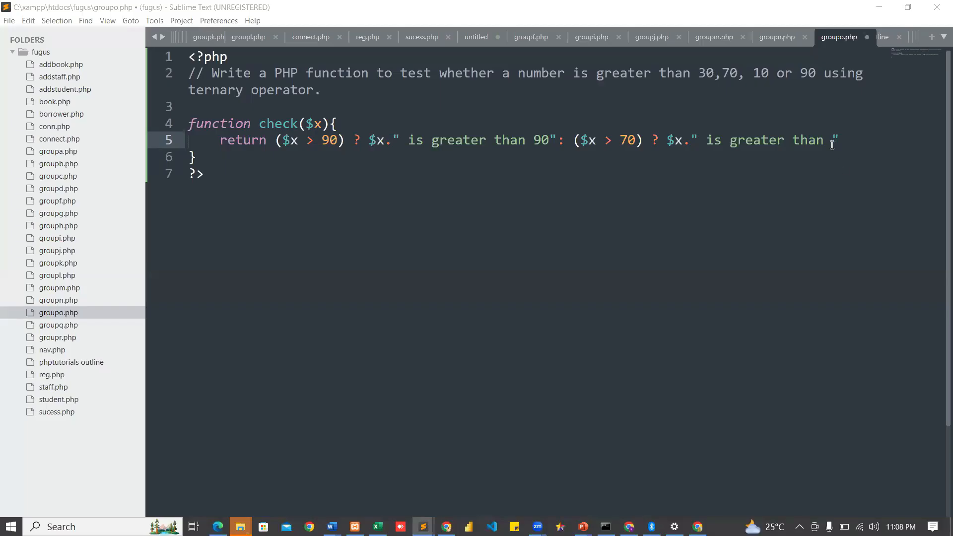
text(70)
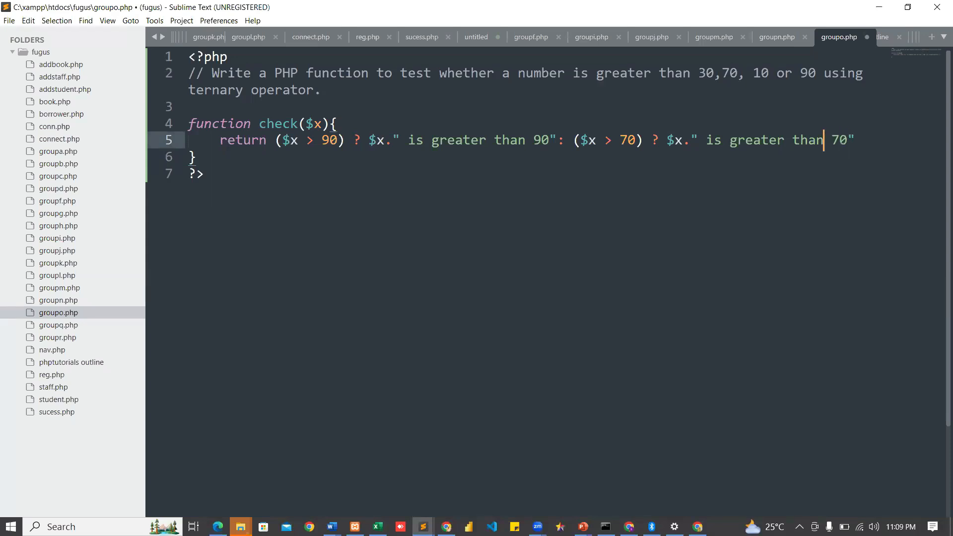
- Add an extra opening parenthesis before ($x > 70) and a colon at the end of the return line
click(587, 140)
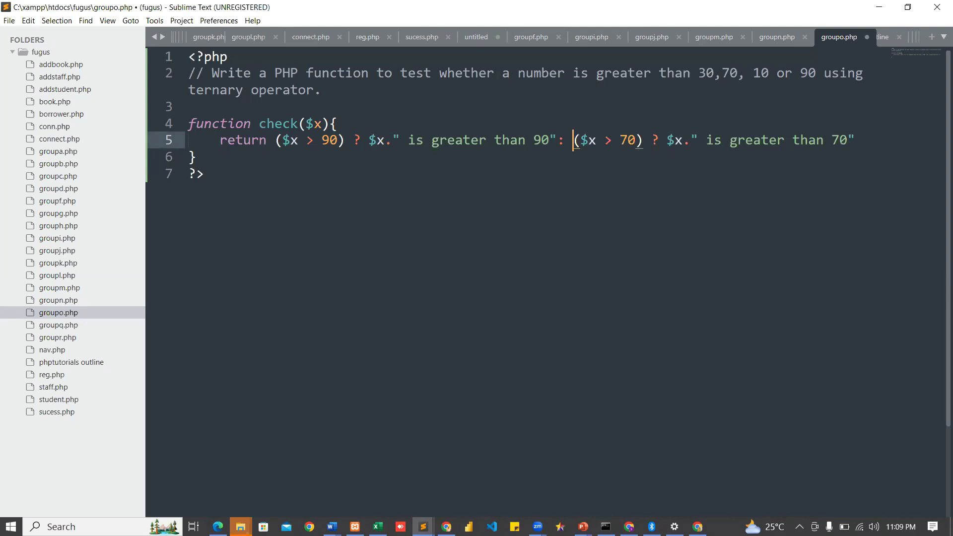
text(()
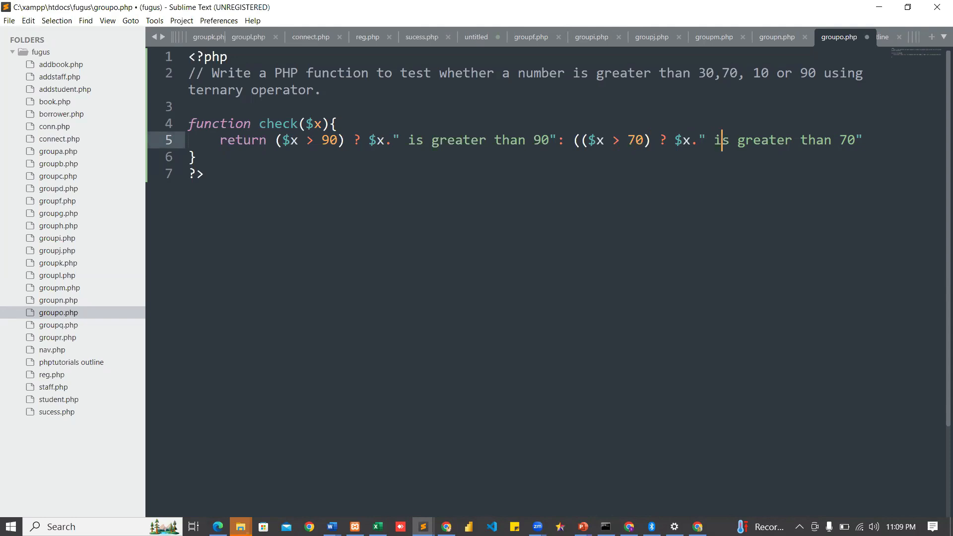
click(794, 140)
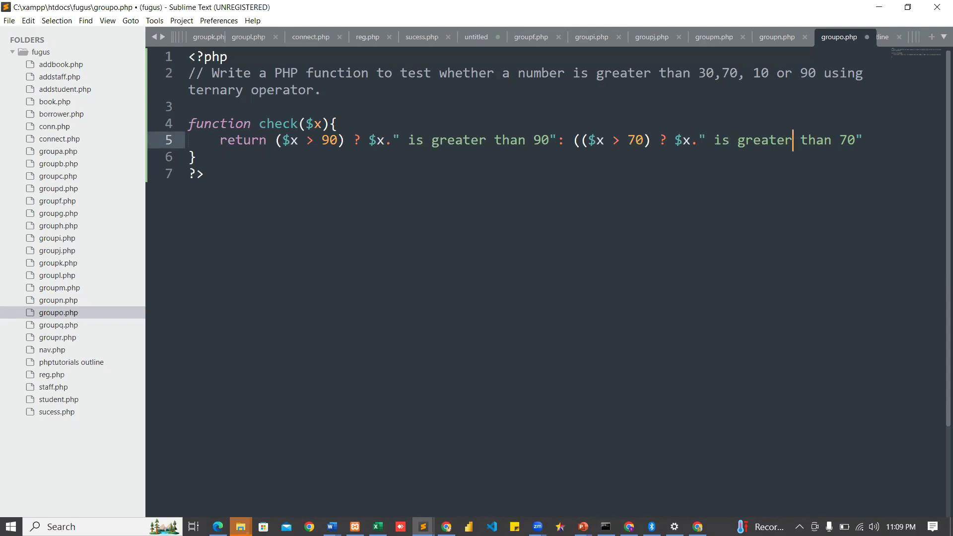
click(846, 141)
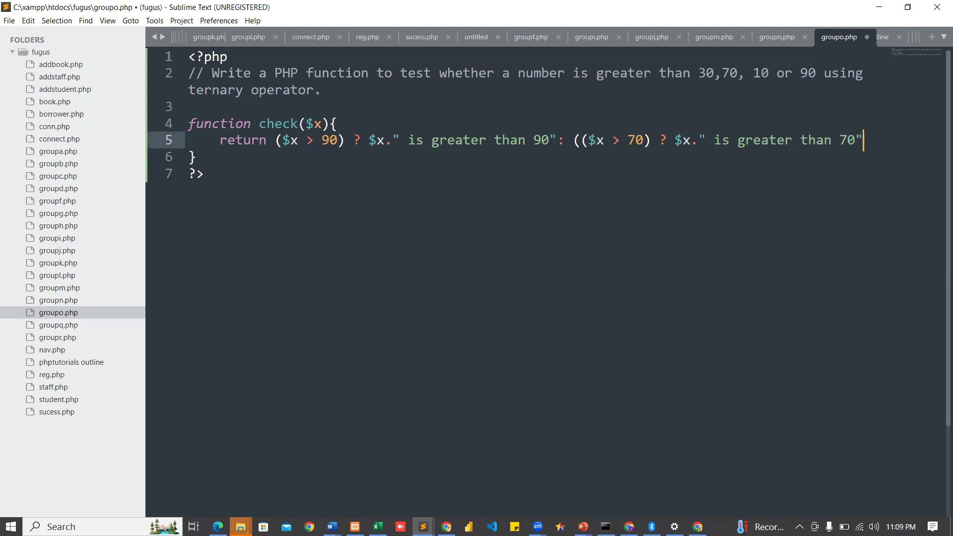
text(: ()
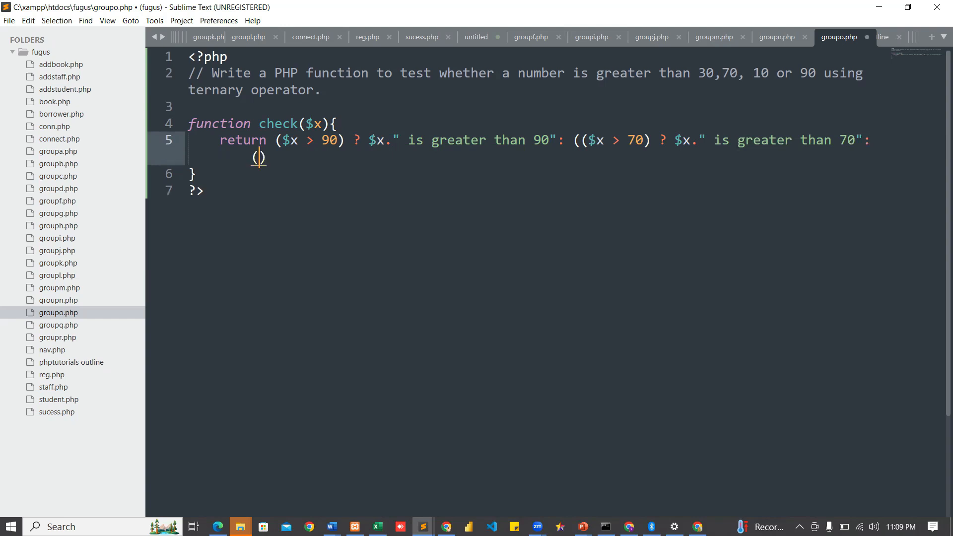
- Add the nested branch (($x > 30) ? $x."is greater than 30" followed by a colon
text(()
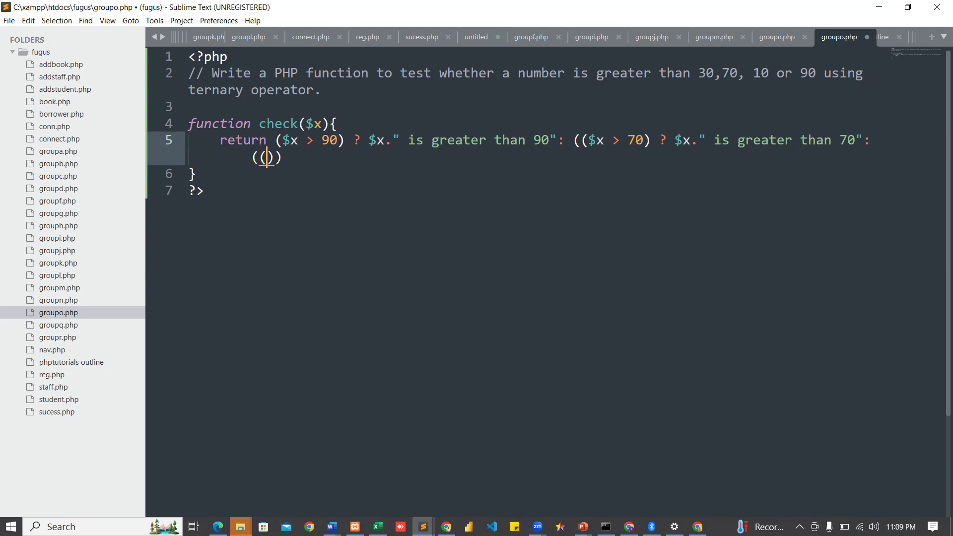
text($x >)
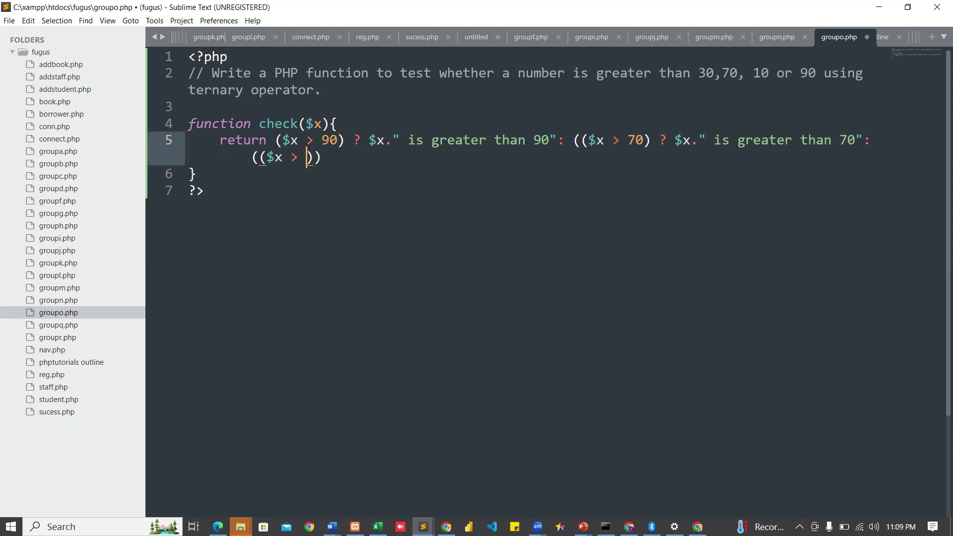
text(3)
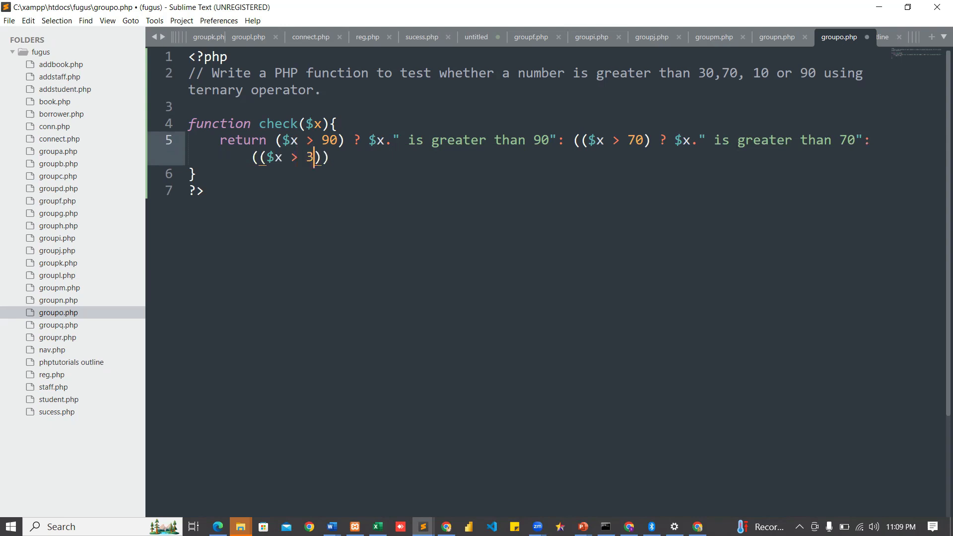
text(0)
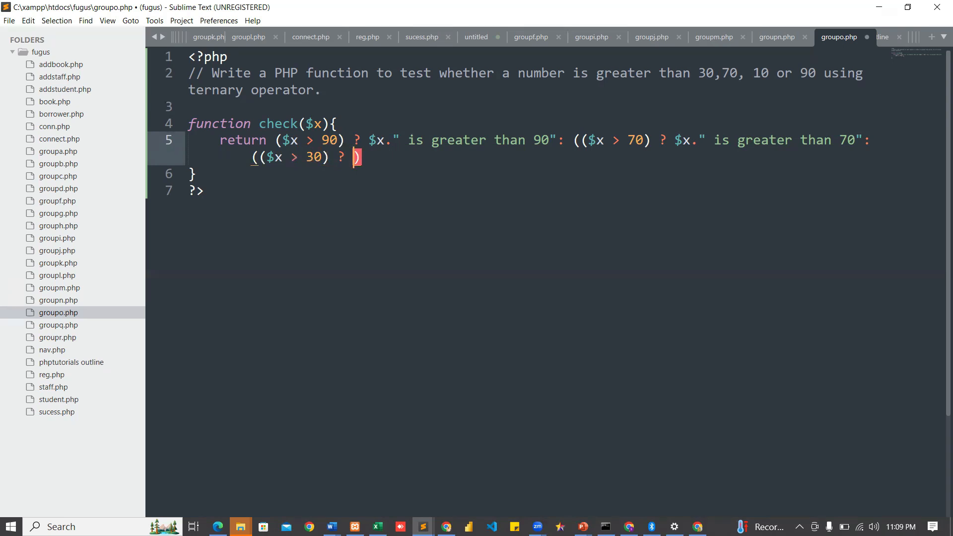
text(")
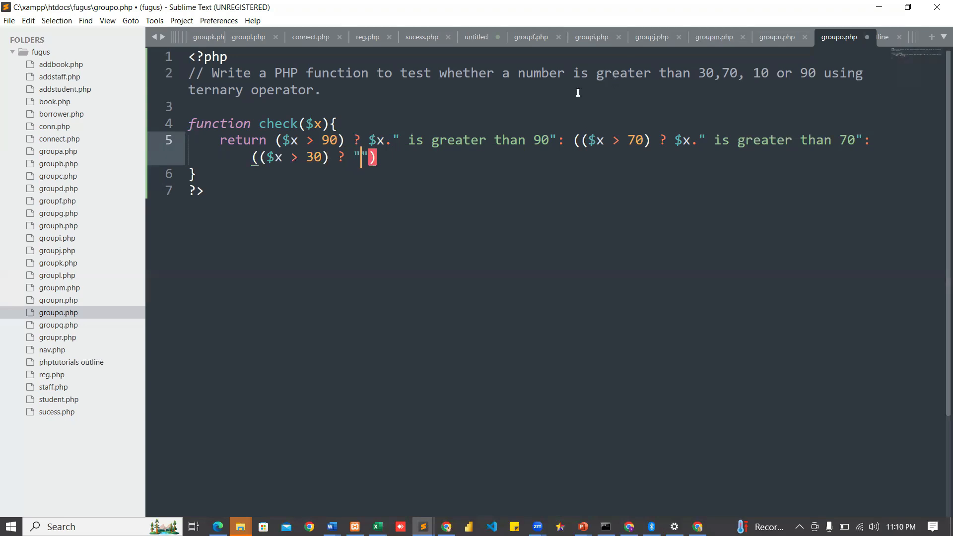
mouse_move(584, 141)
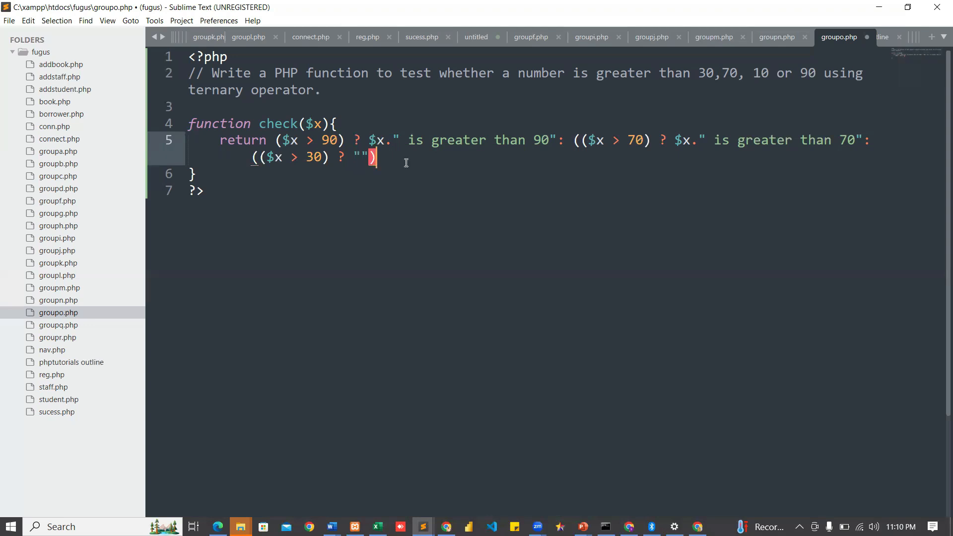
text())
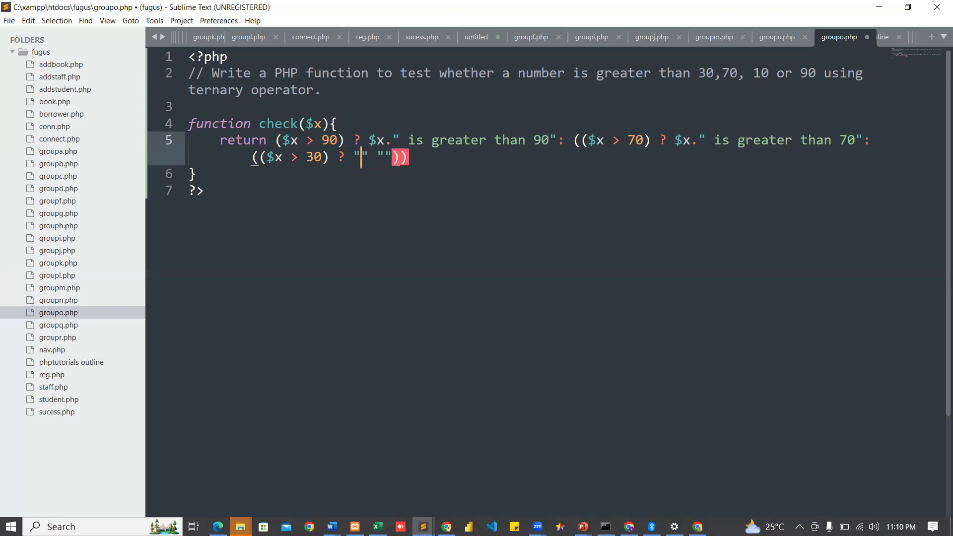
text($x.)
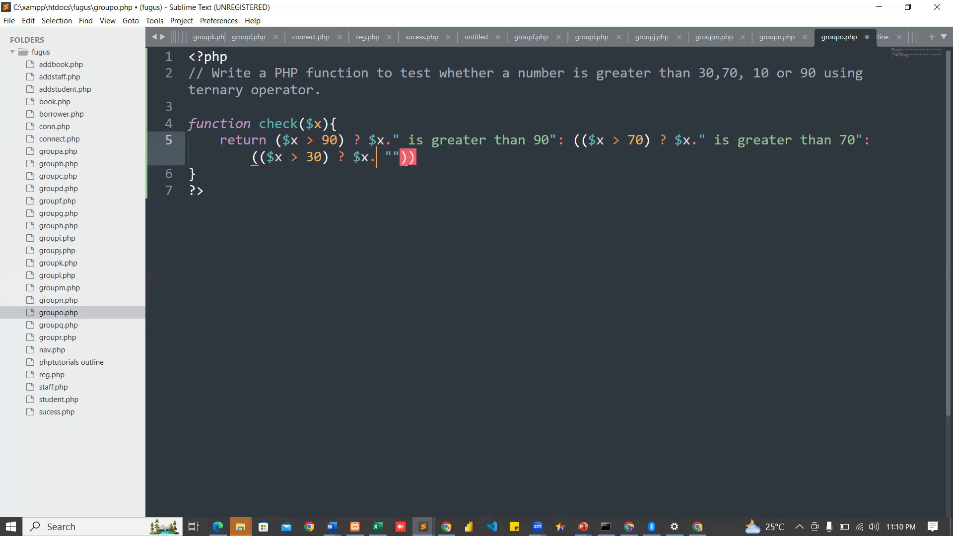
text(is)
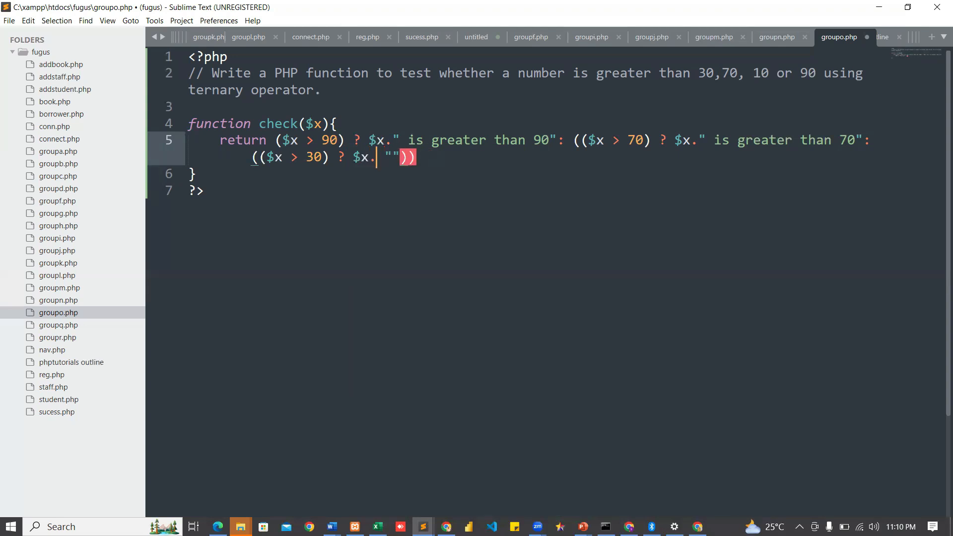
text(is)
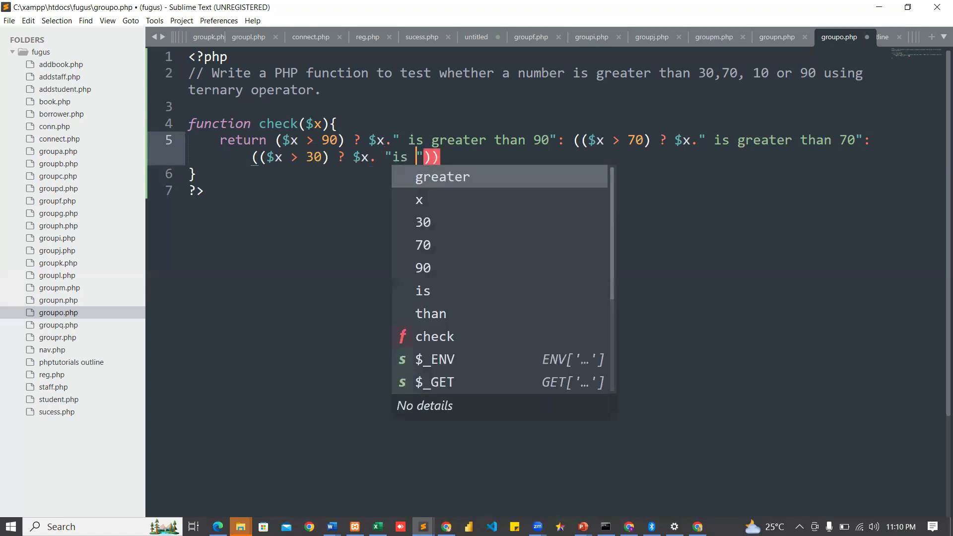
text(greater than)
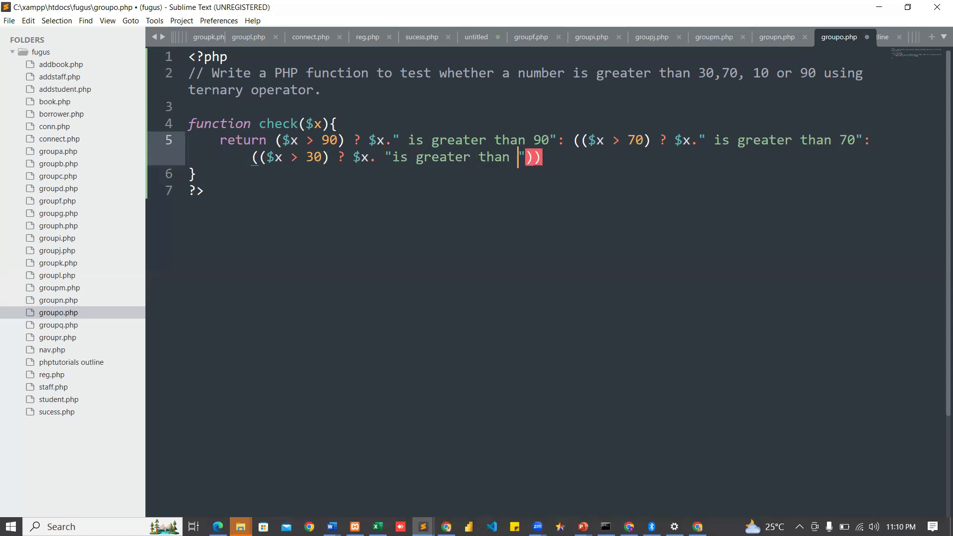
text(30)
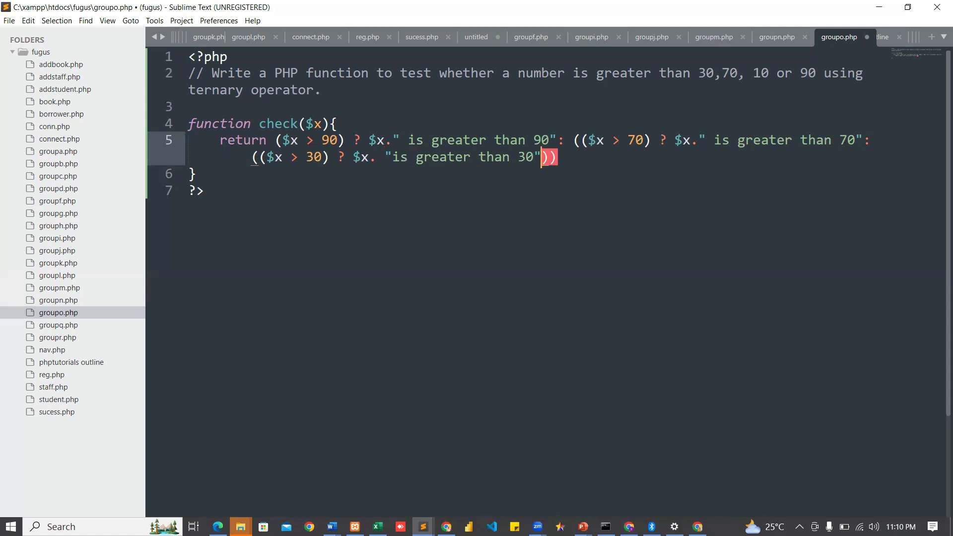
text(:)
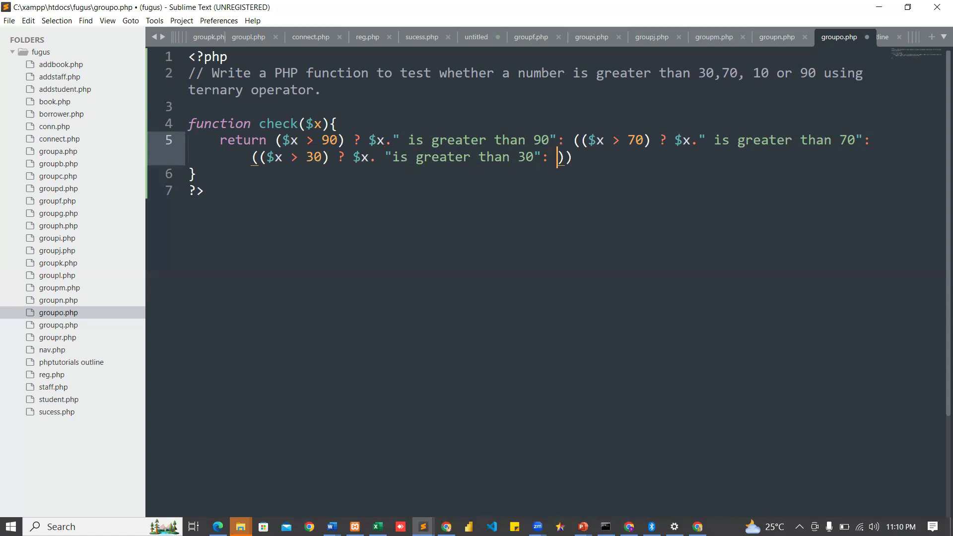
- Add the nested branch (($x > 10) ? $x."is greater than 10" with a colon for the final else
text(*=)
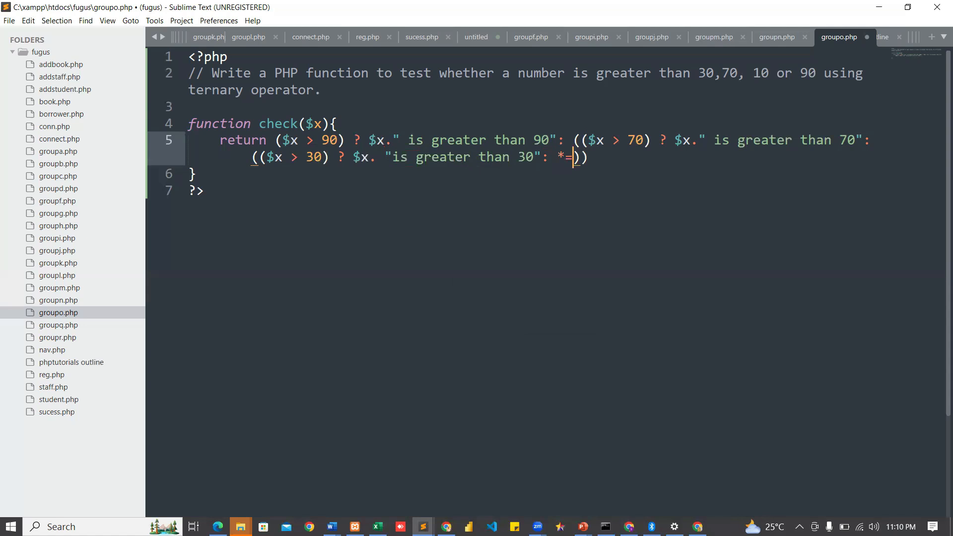
key(Backspace)
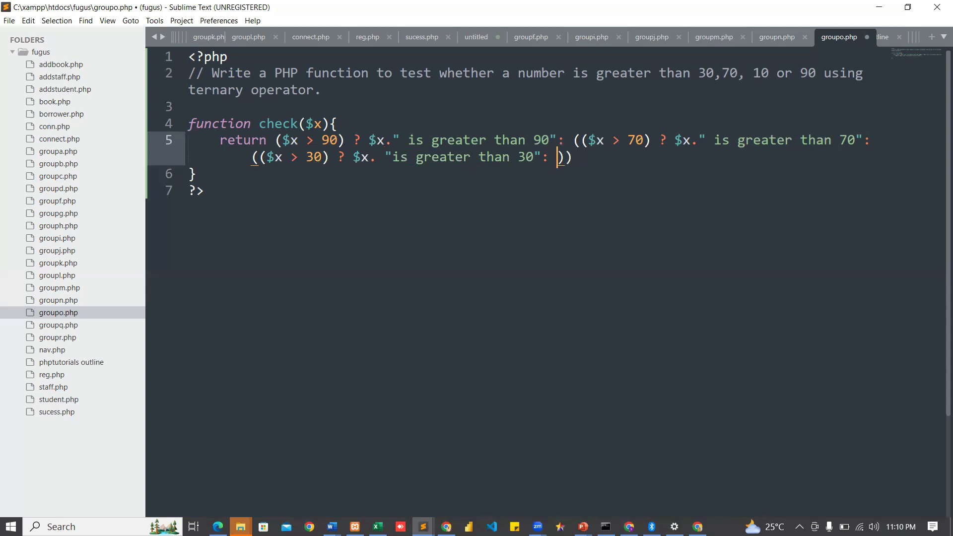
text(()
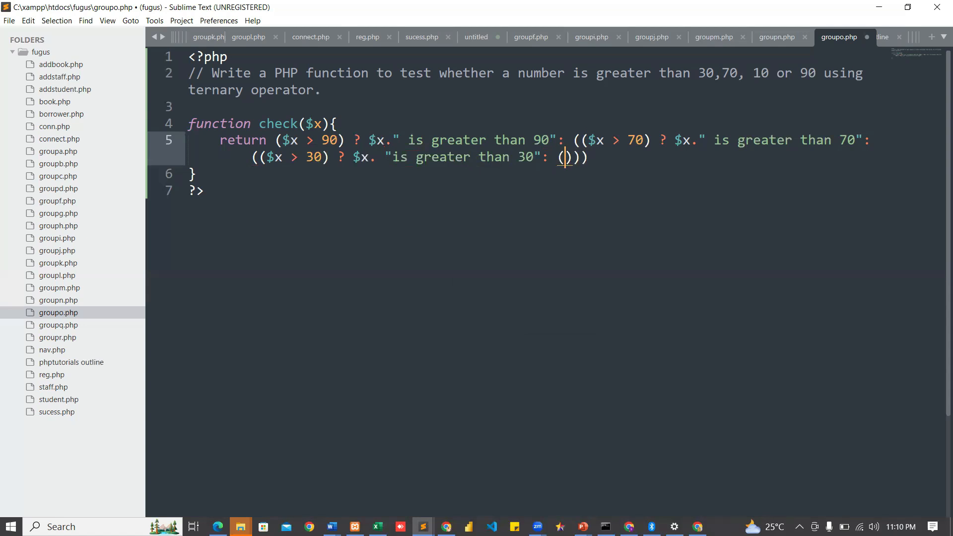
text($x >)
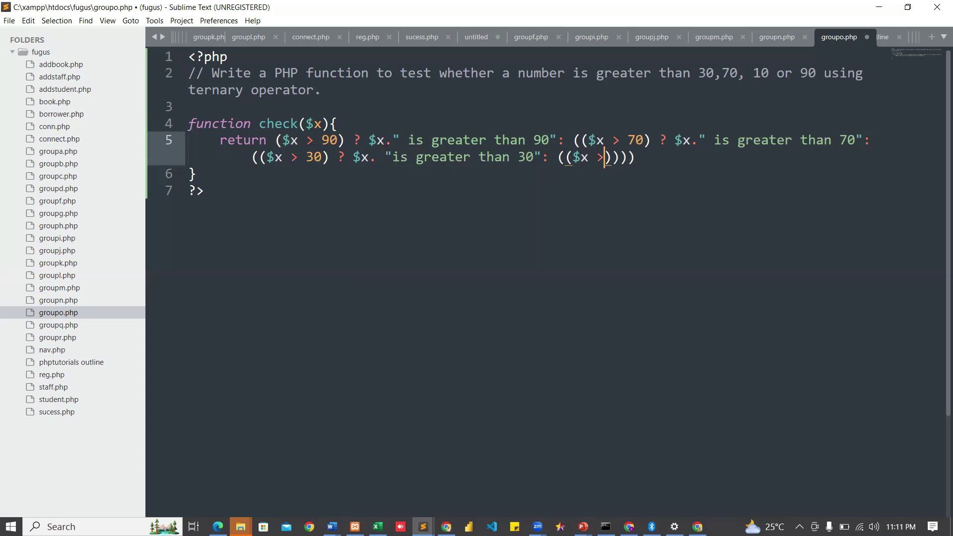
text(10)
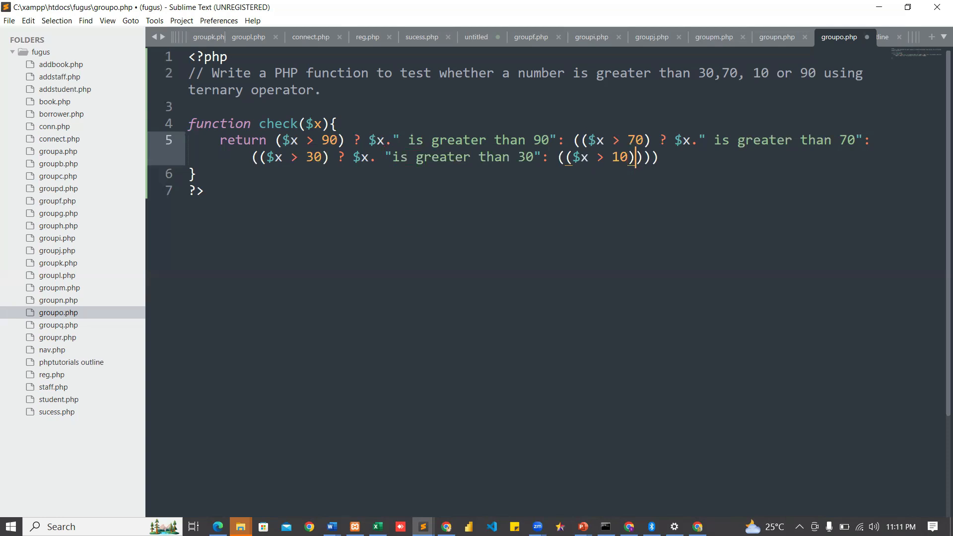
text(?)
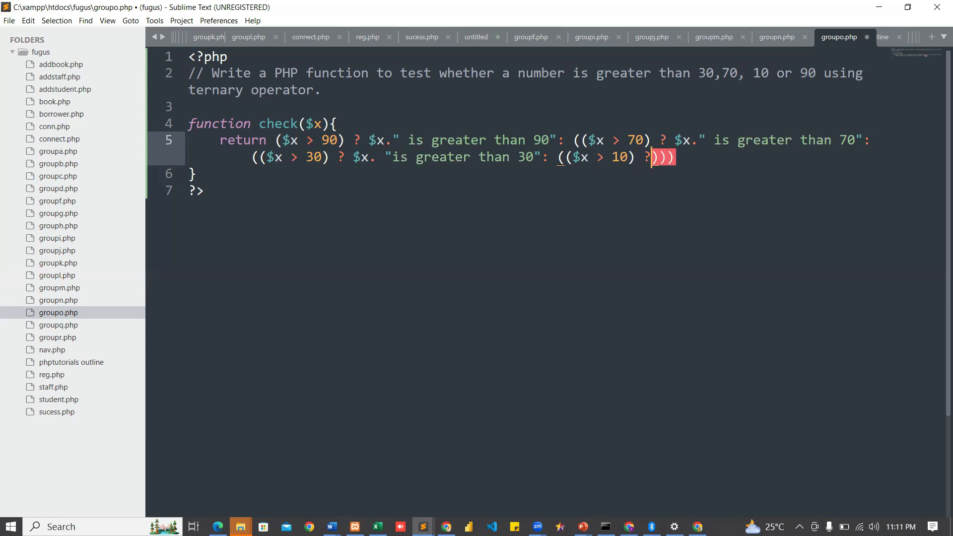
text(")
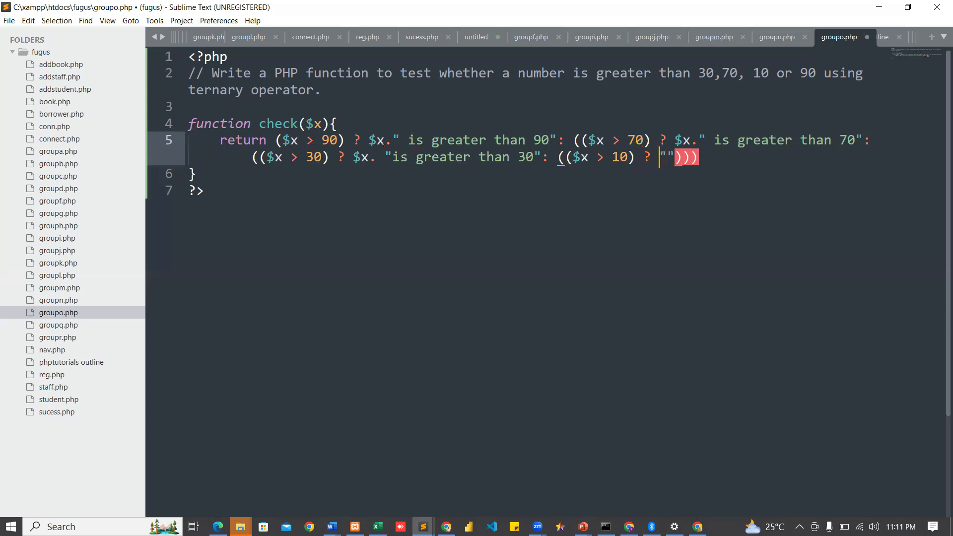
text($x.)
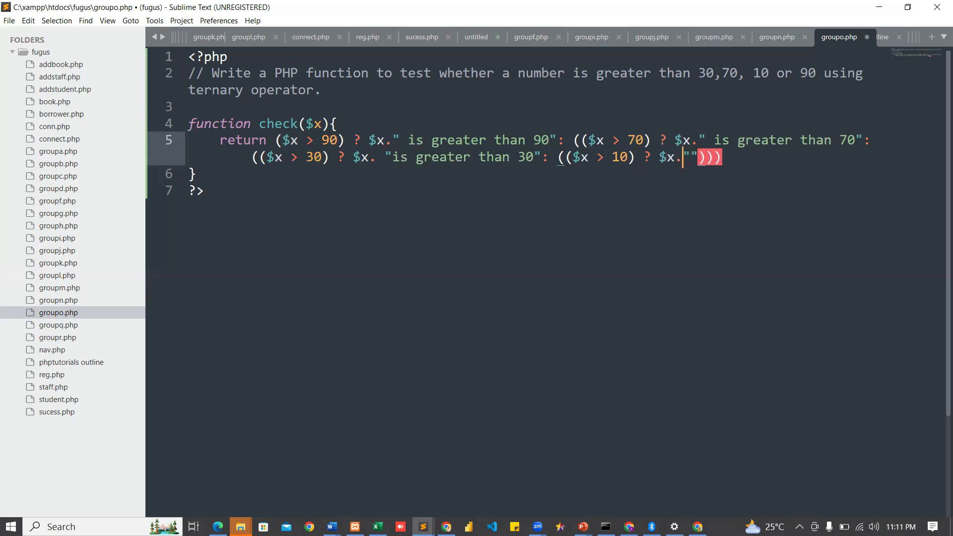
text(is greater)
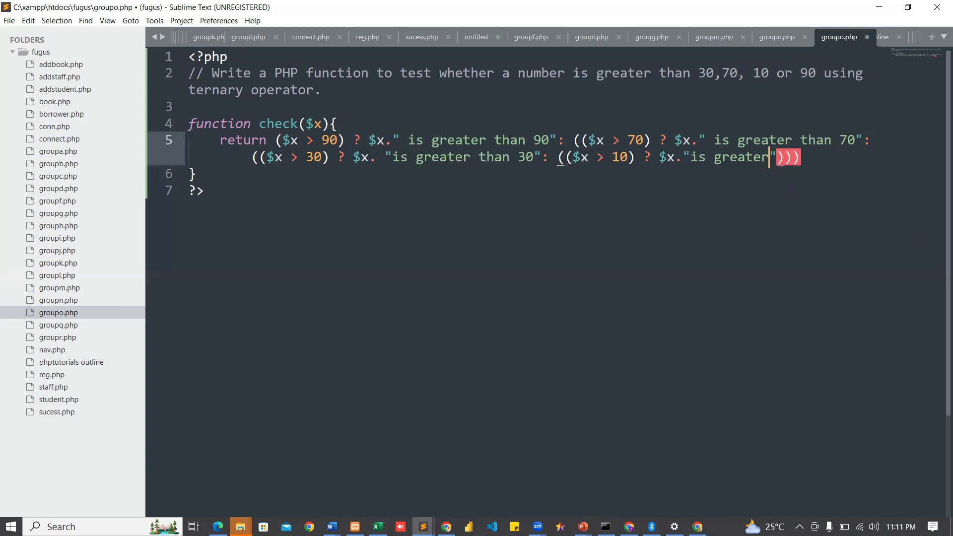
text(than)
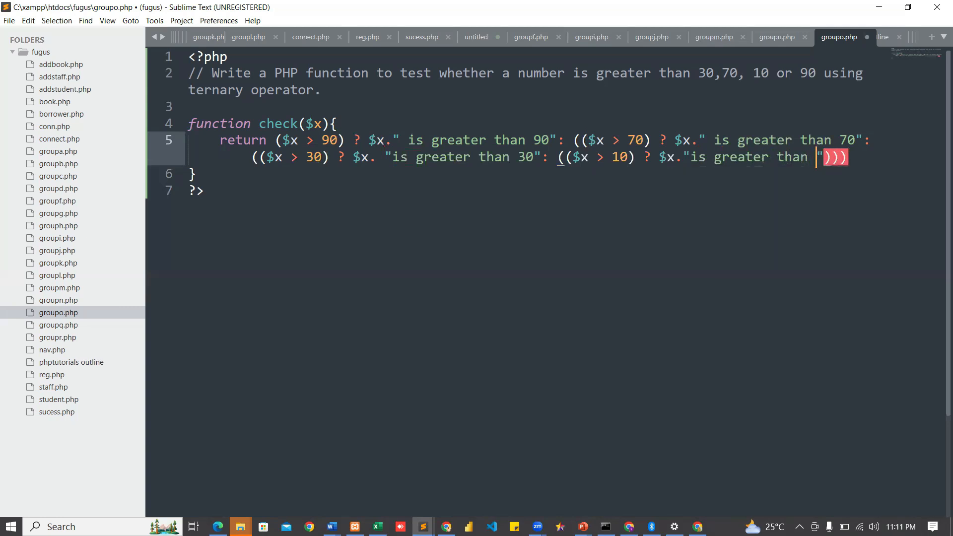
text(10)
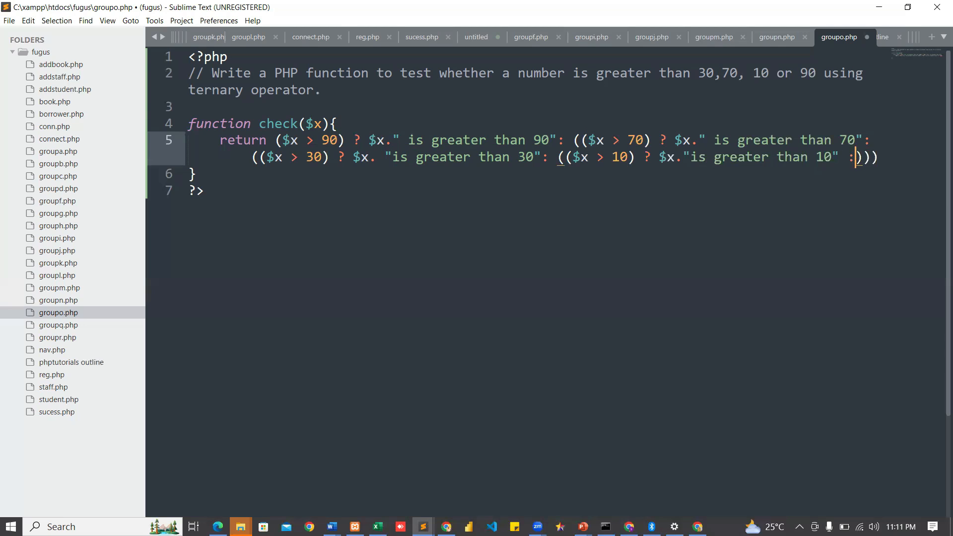
mouse_move(697, 263)
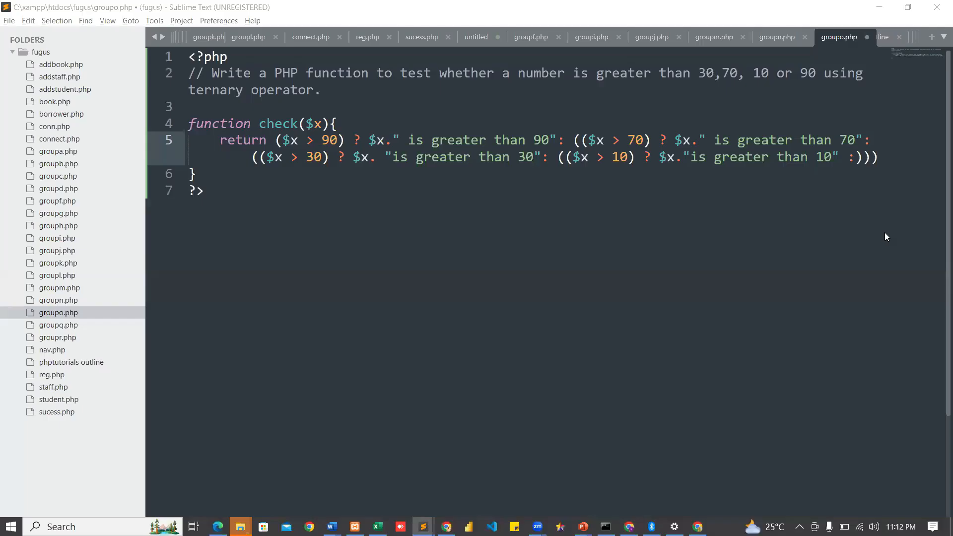
mouse_move(911, 162)
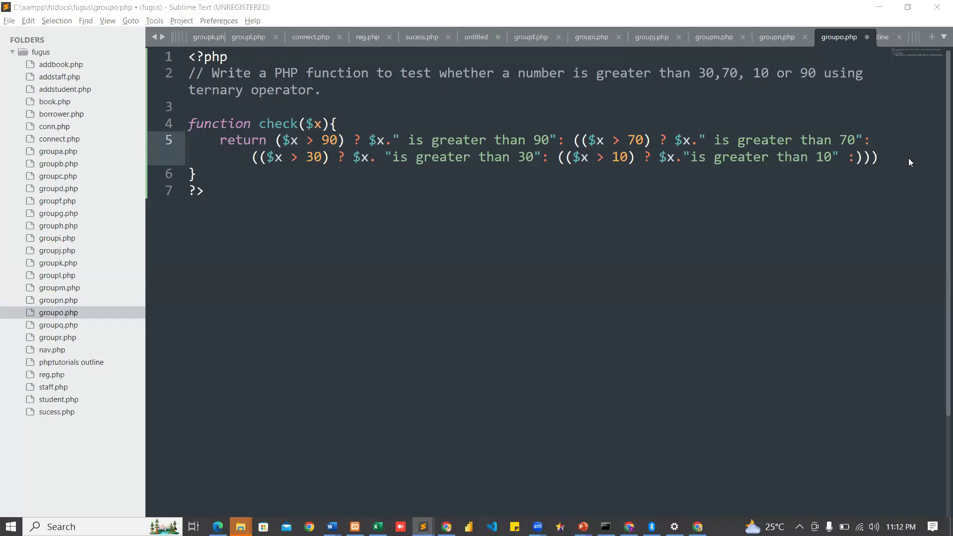
click(854, 157)
text( ")
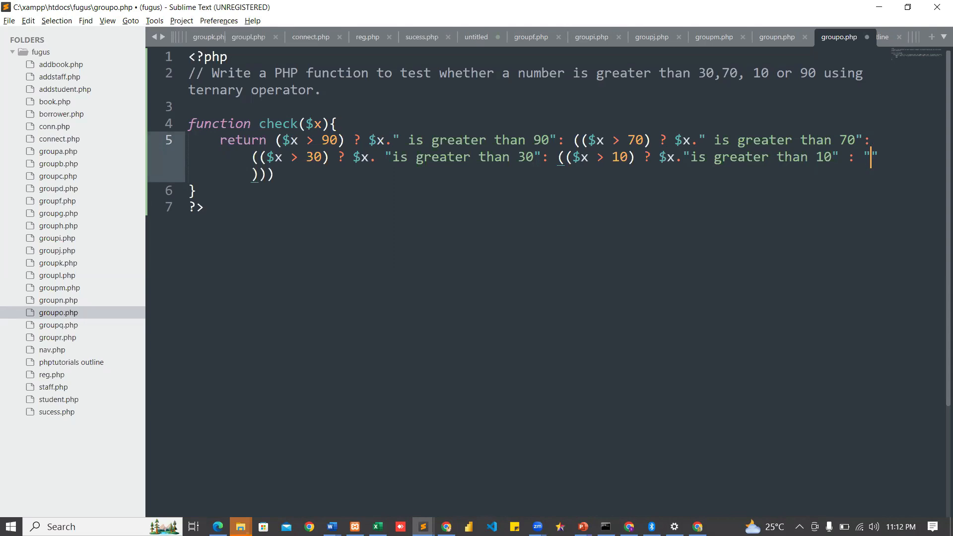
- Make the final else return "The number is 10 or less" and save the file
text(T)
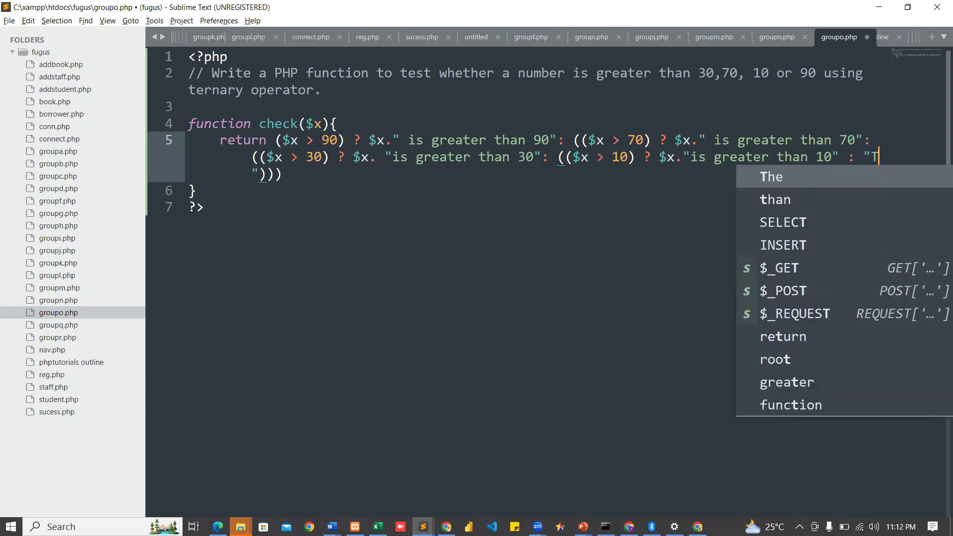
text(he n)
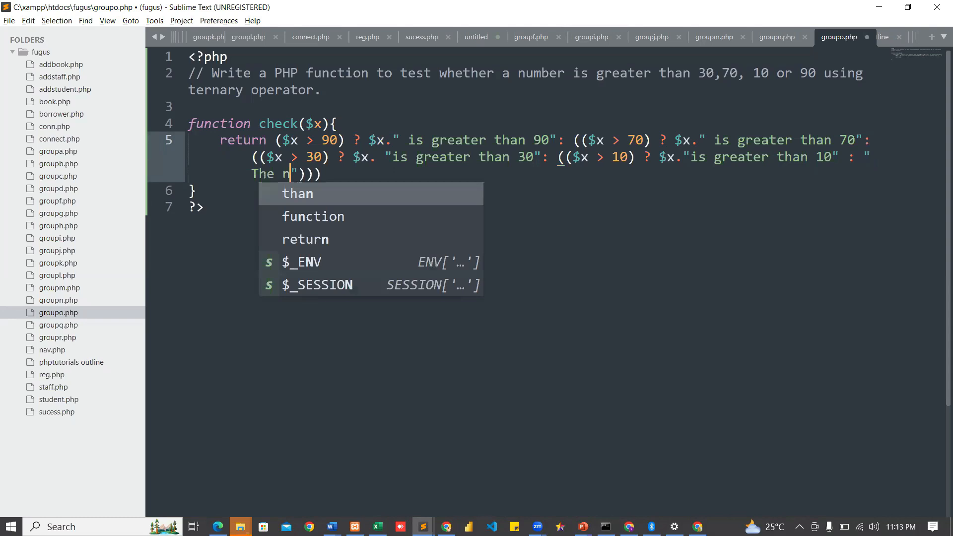
text(umber)
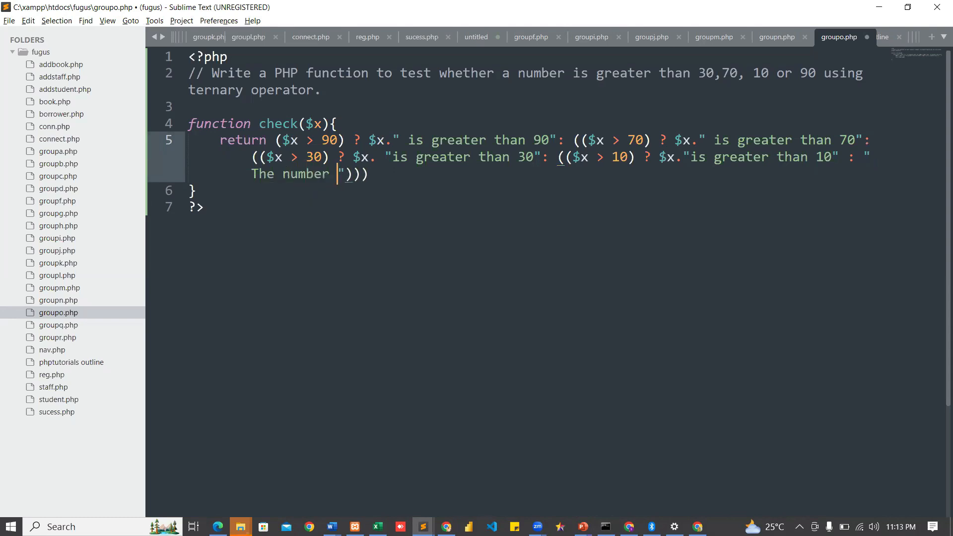
text(is 10)
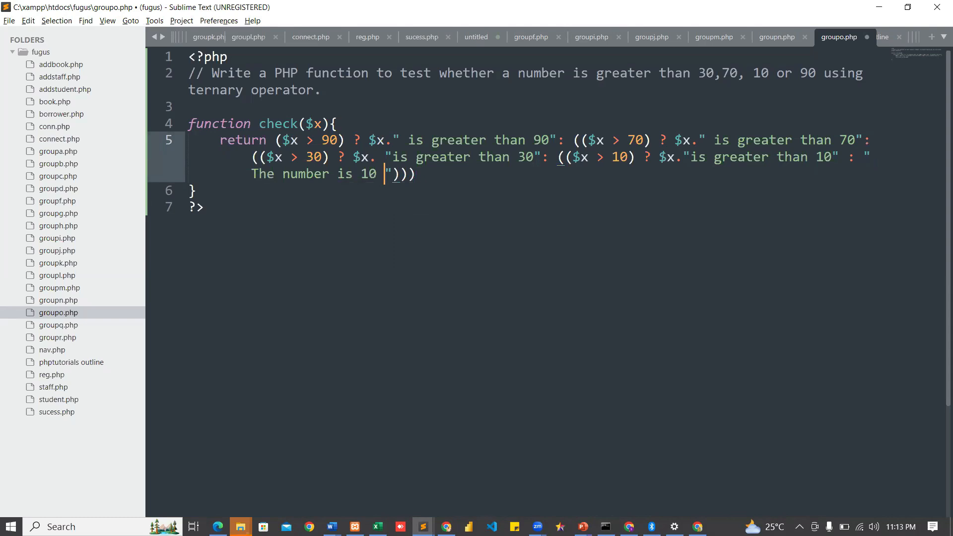
text(or less)
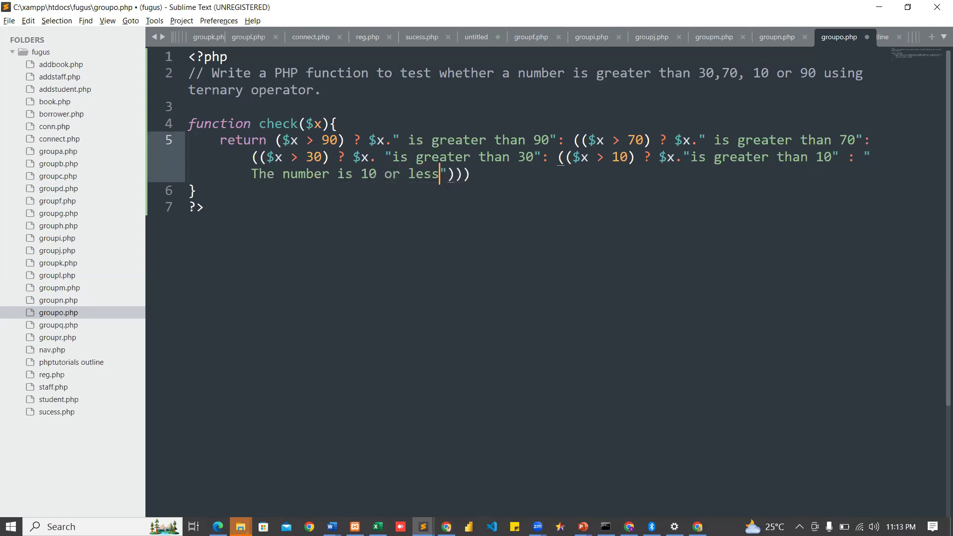
key(ctrl+s)
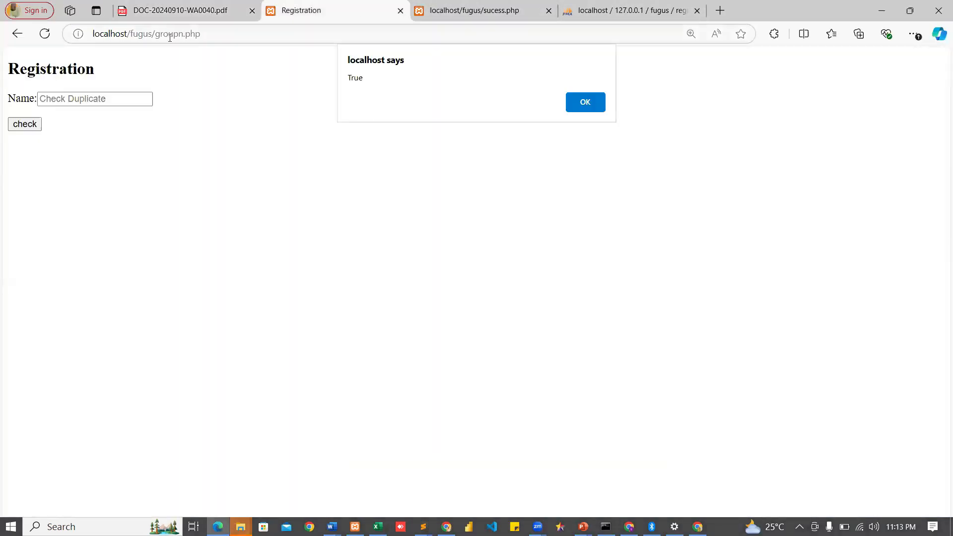
- Load localhost/fugus/groupo.php in Edge, see the line-6 parse error, and return to the code
click(146, 34)
text(0)
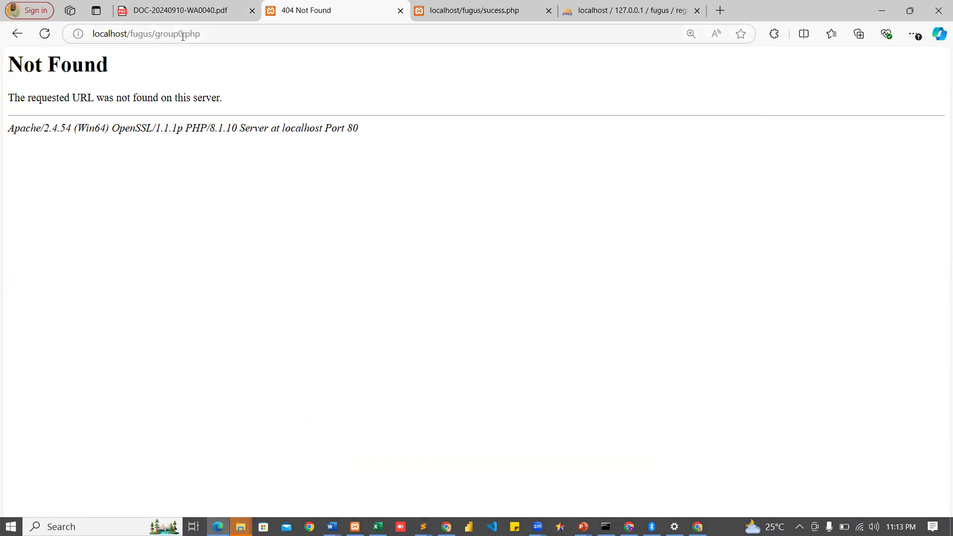
click(146, 33)
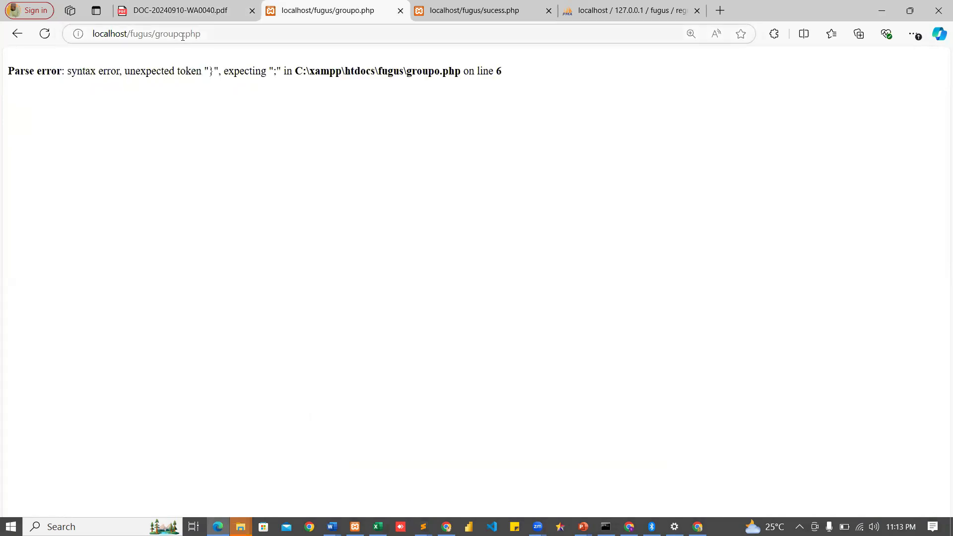
click(422, 526)
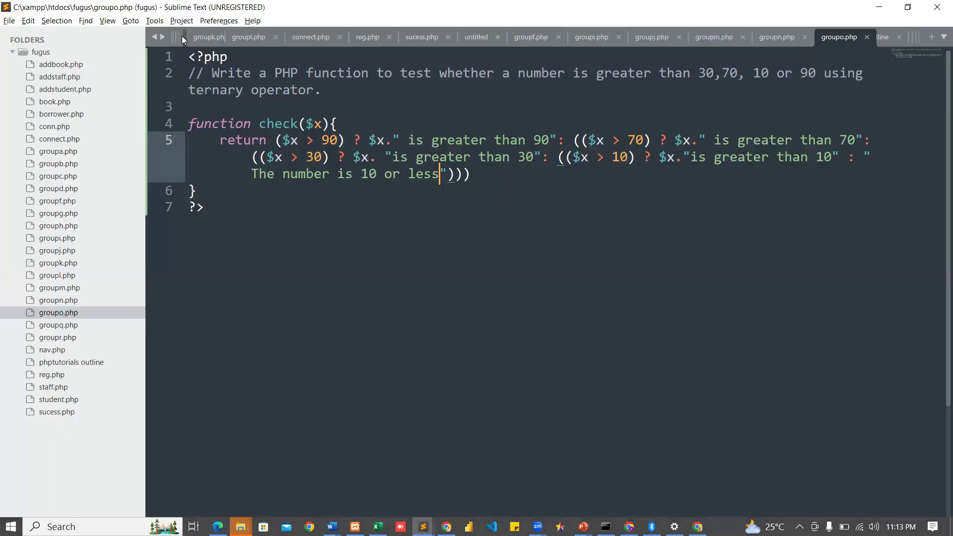
mouse_move(183, 39)
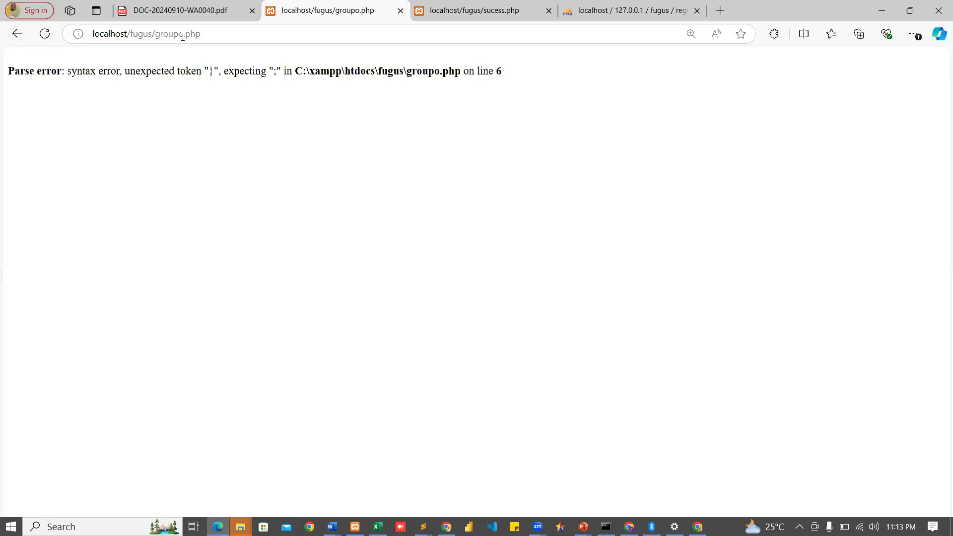
click(420, 526)
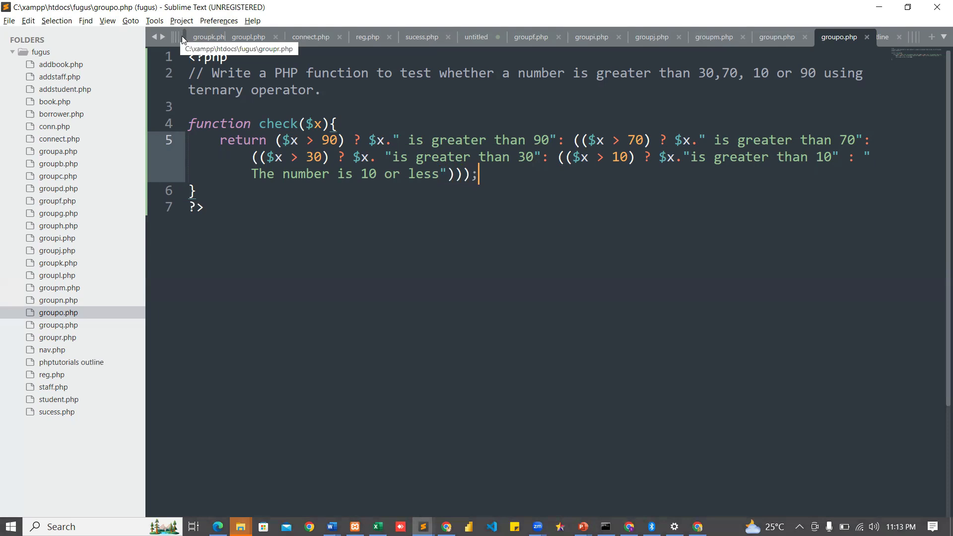
- End the return statement with a semicolon and start a new line after the function
click(194, 190)
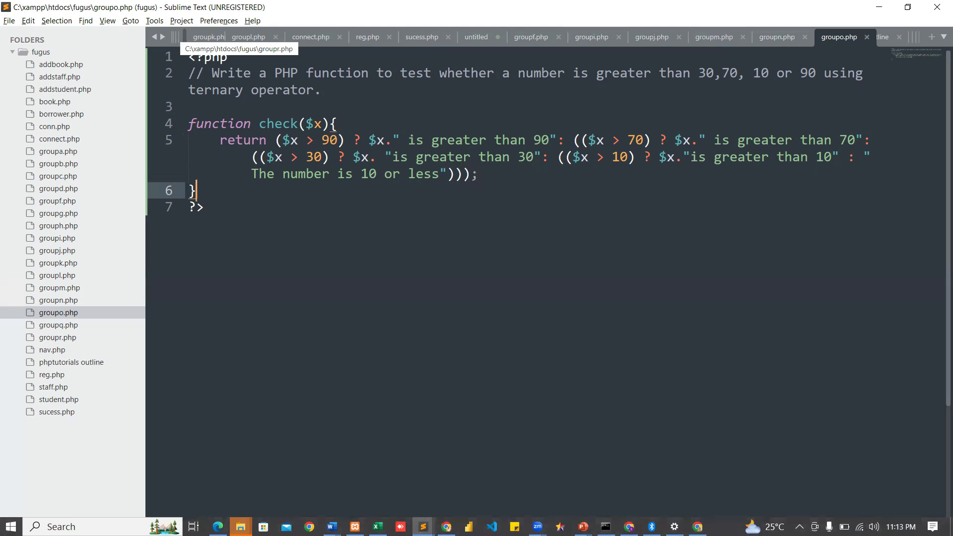
key(enter)
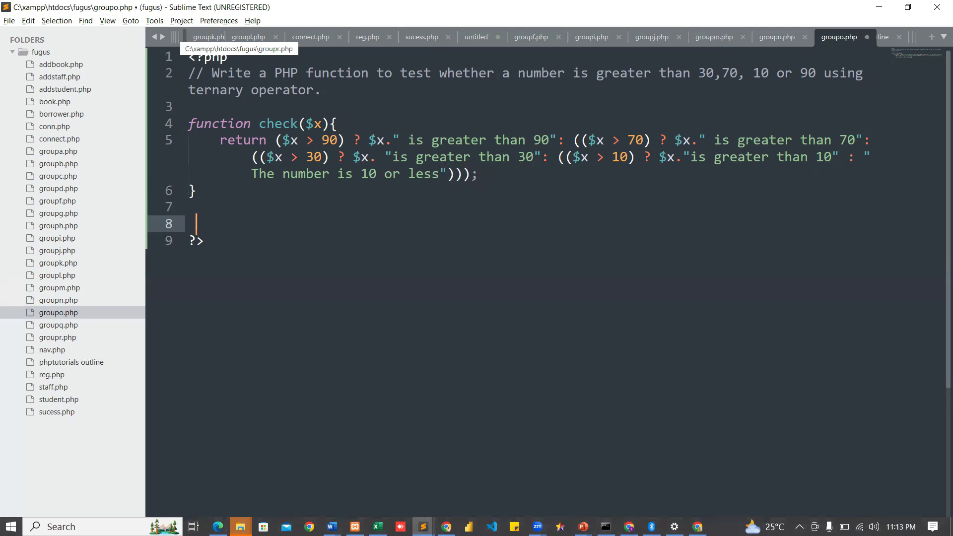
text(check()
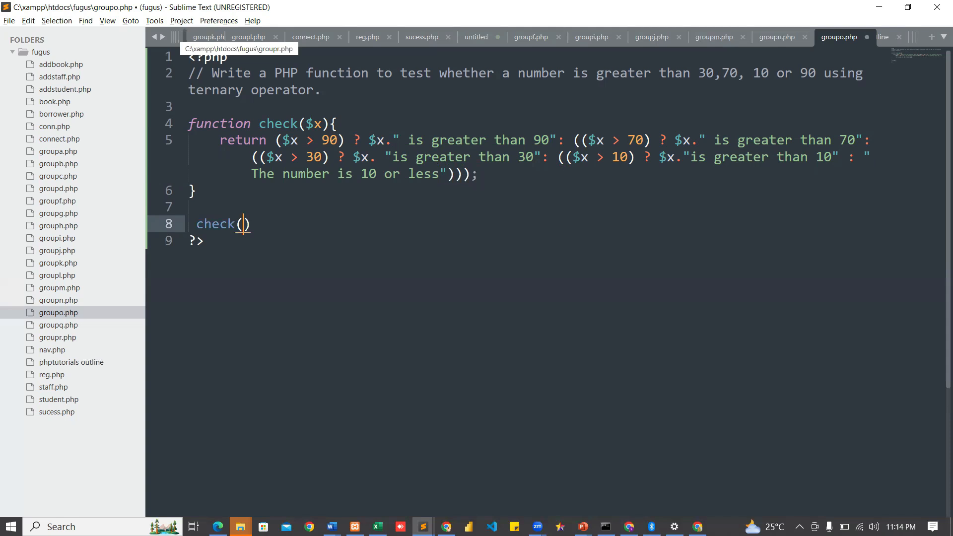
text(85)
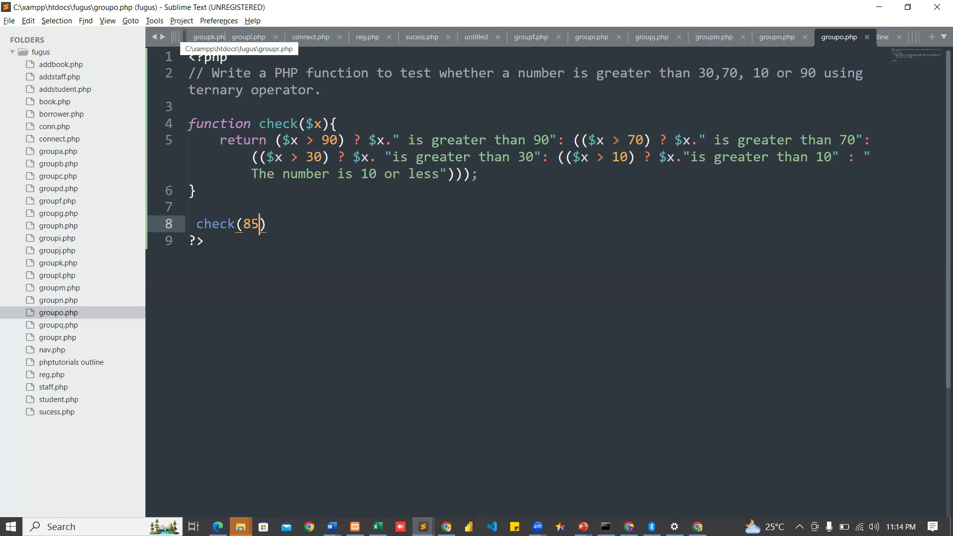
text(;)
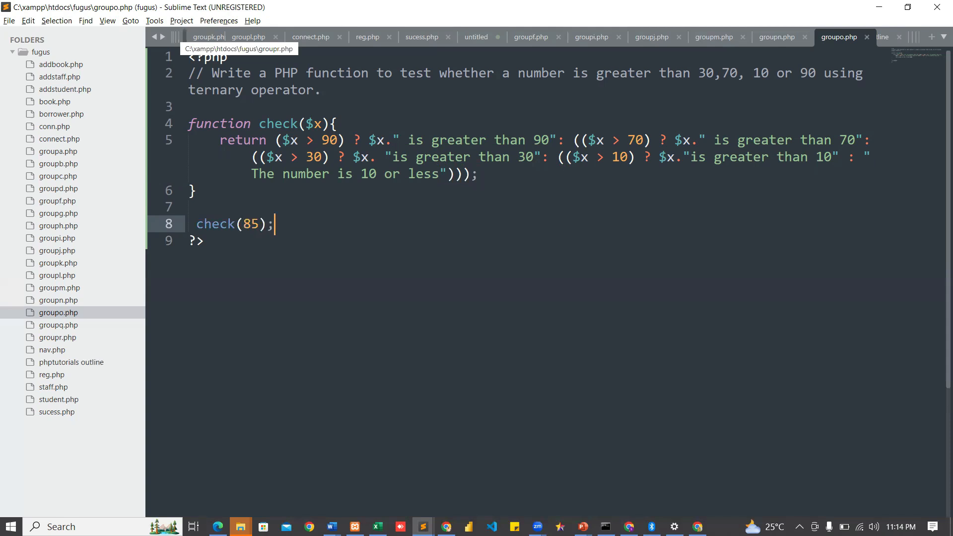
- Add echo check(95); after the function and save groupo.php
key(alt+tab)
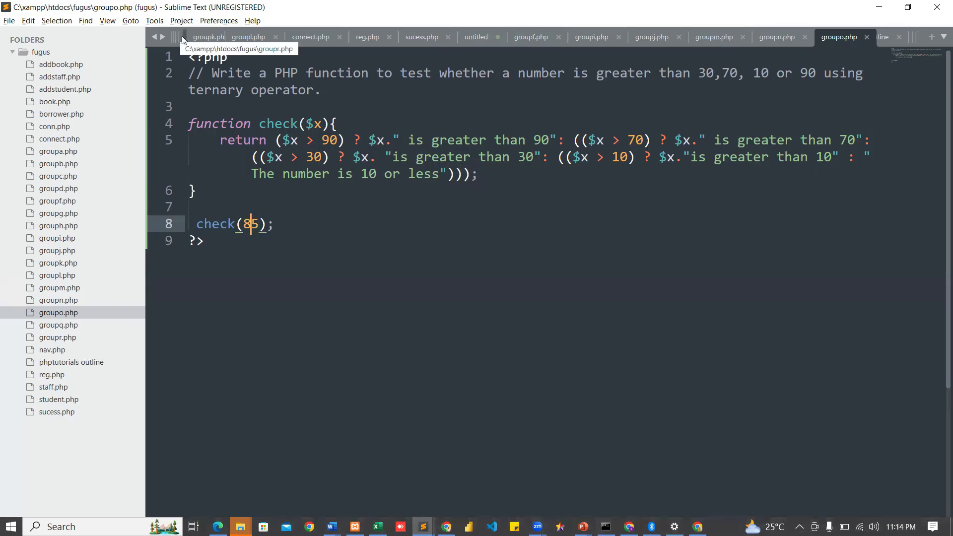
text(echo)
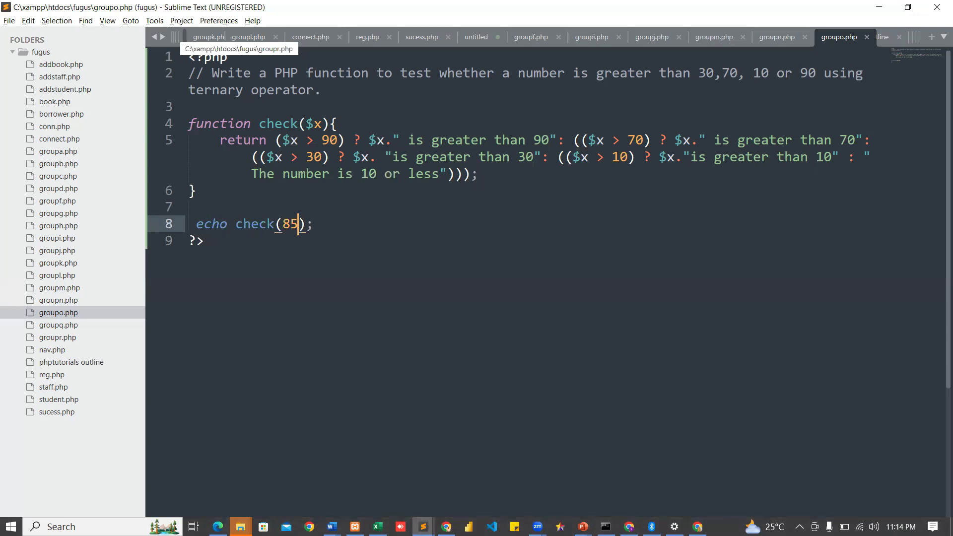
text(9)
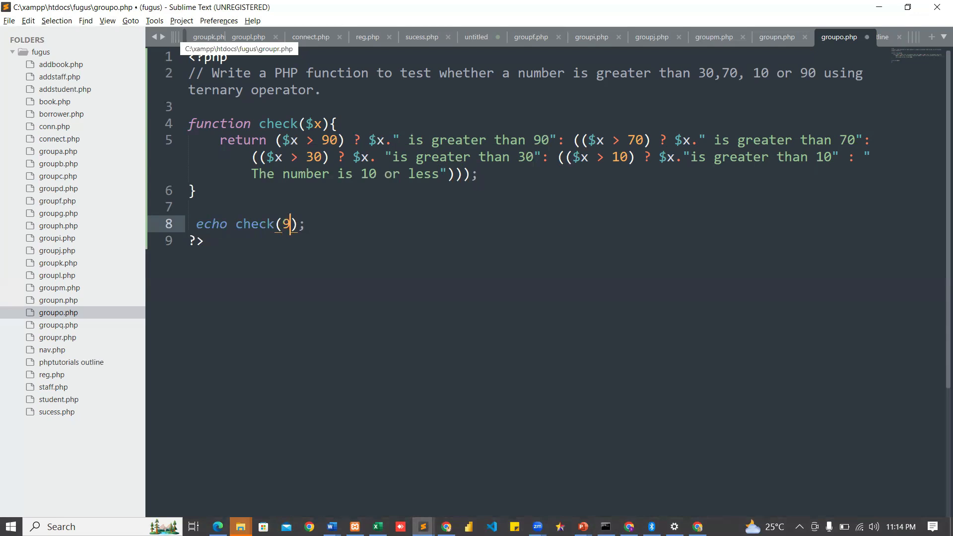
text(5)
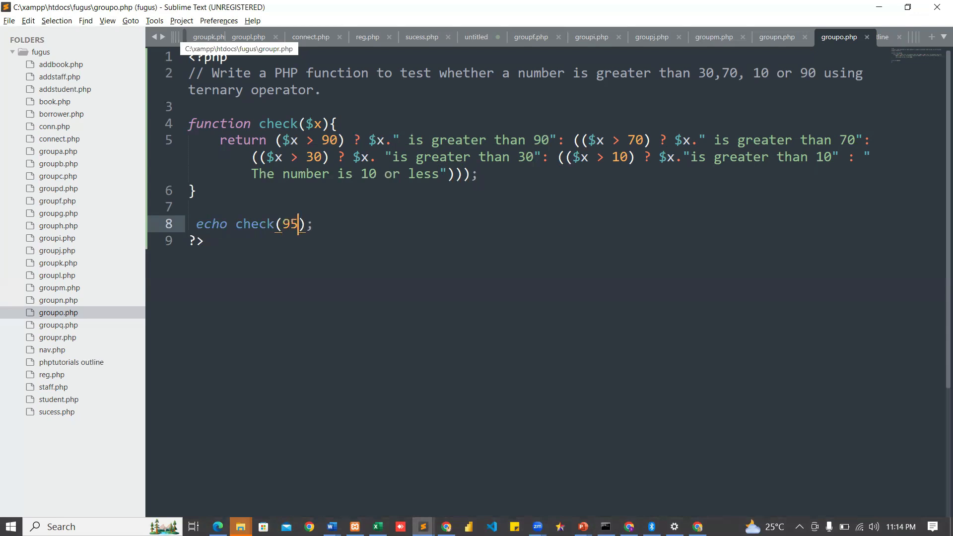
click(196, 37)
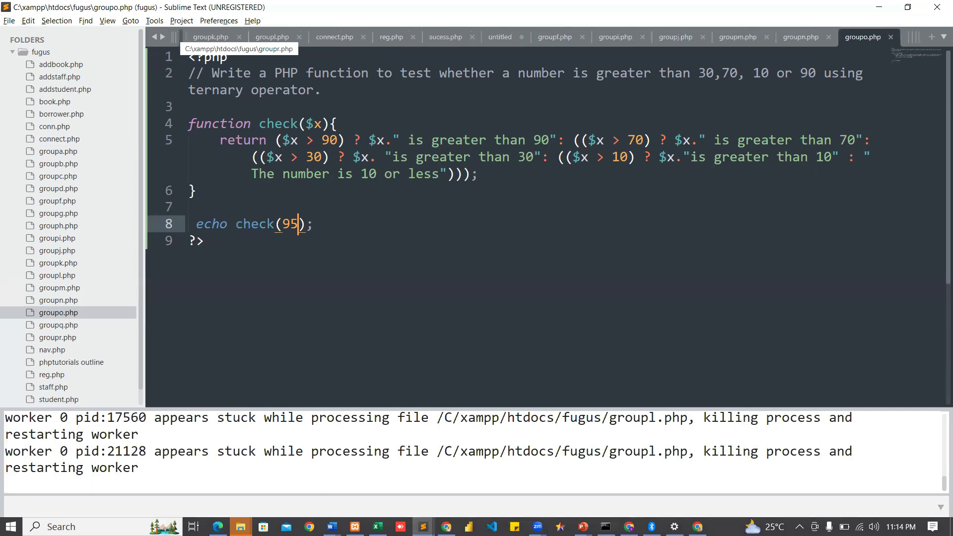
mouse_move(210, 5)
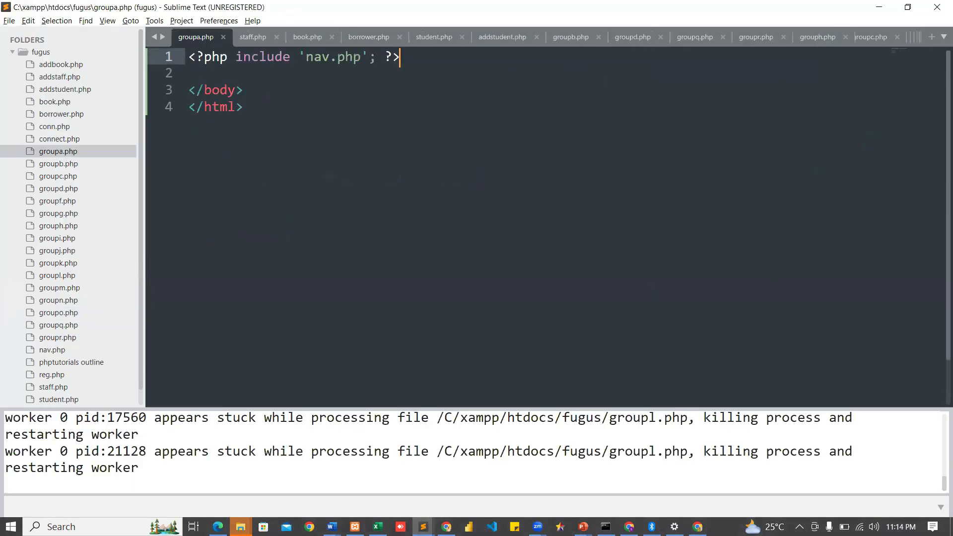
- Change the echoed check argument from 95 to 35 and save
click(58, 313)
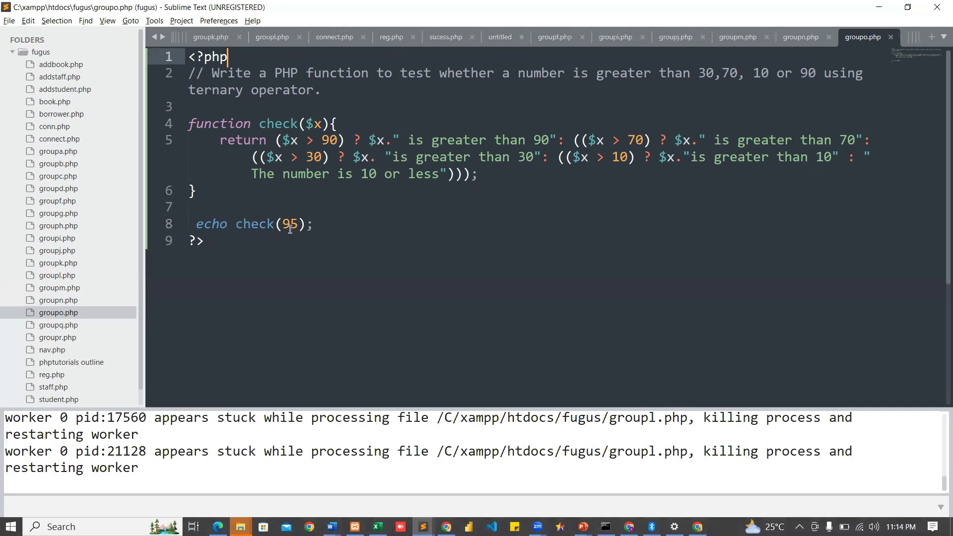
key(alt+tab)
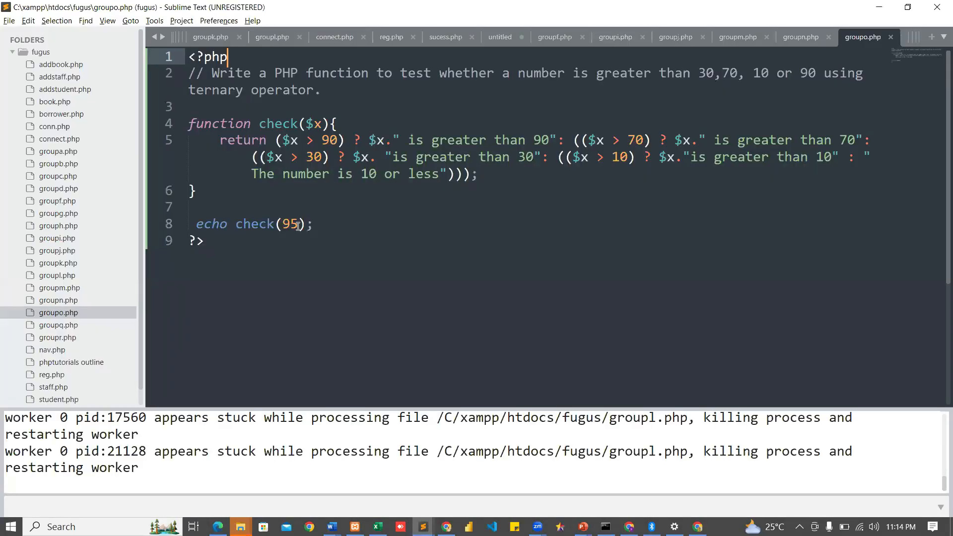
click(227, 140)
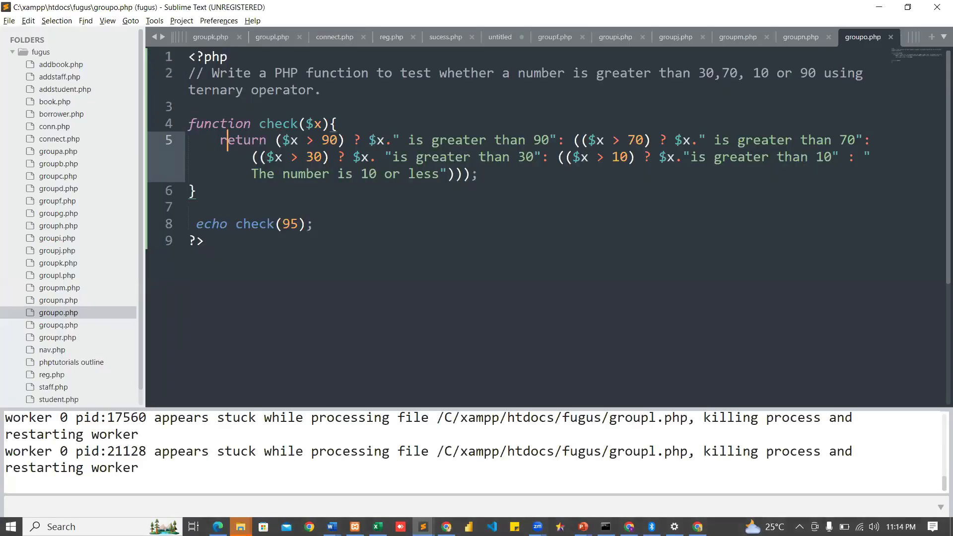
click(212, 224)
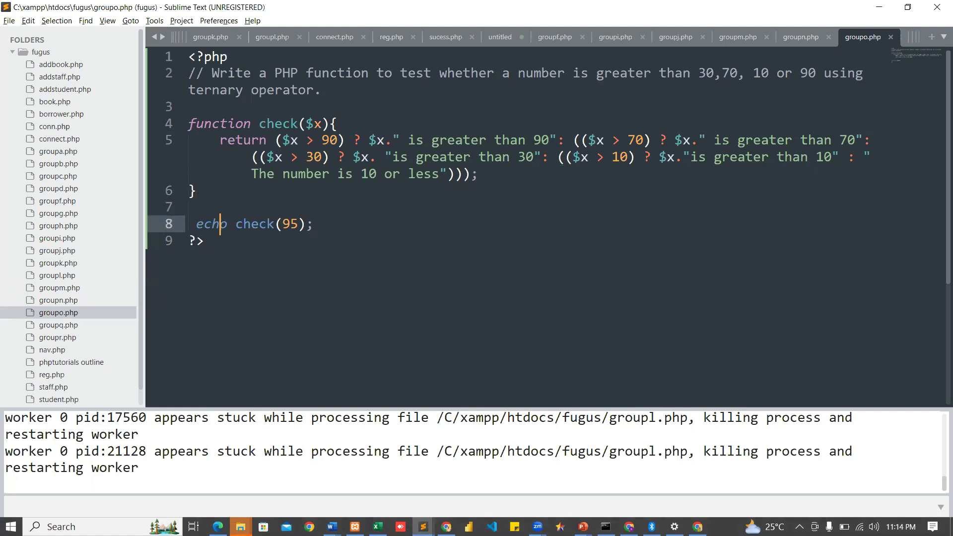
click(290, 224)
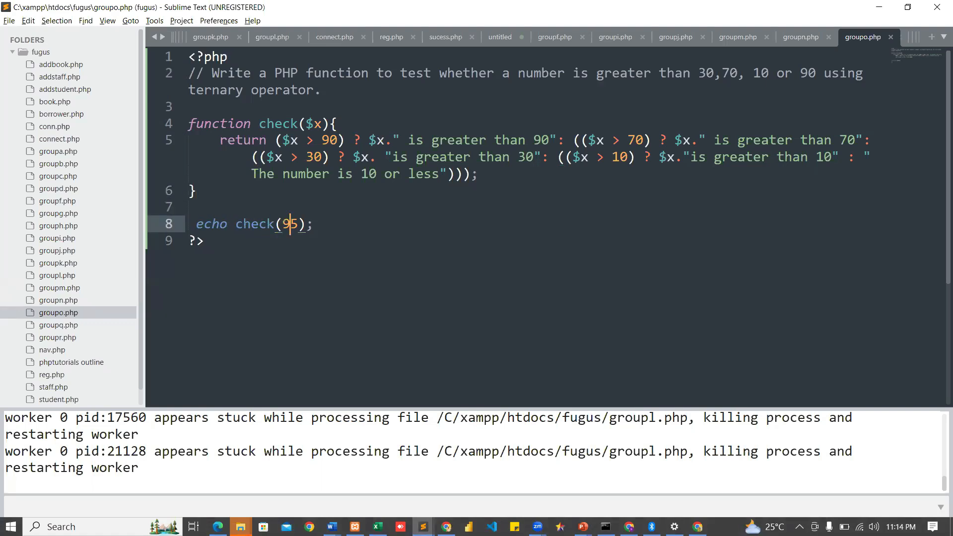
text(3)
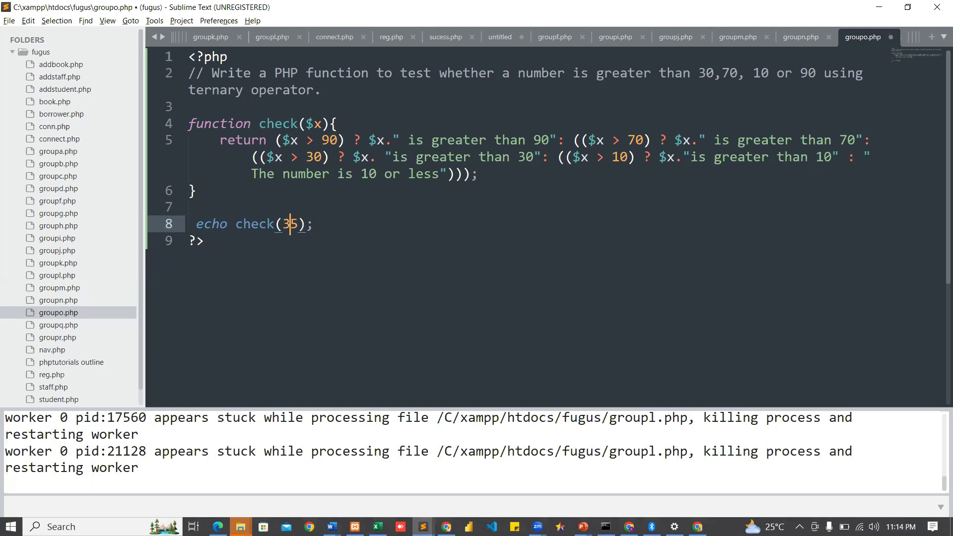
key(alt+tab)
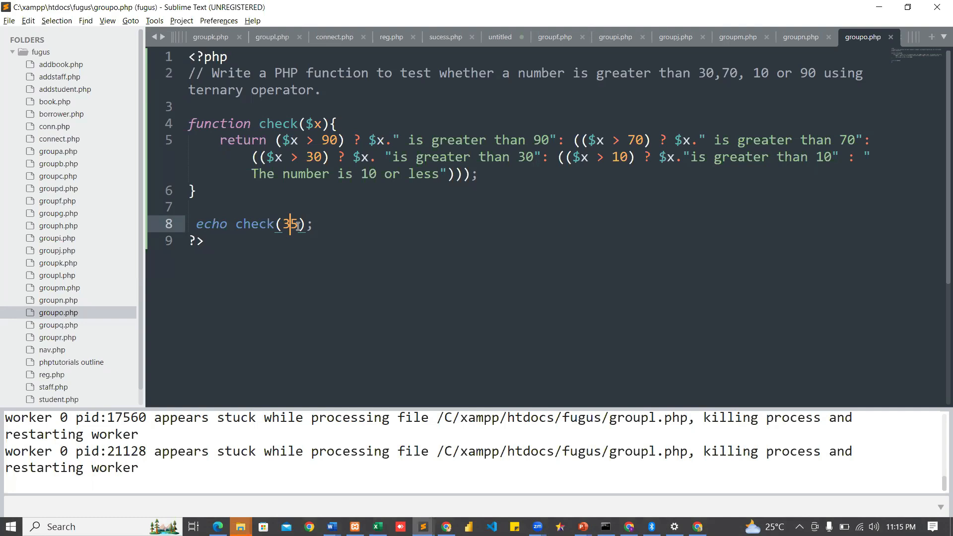
- Change the test value to 15, save, then remove the 5 so it reads 1
text(1)
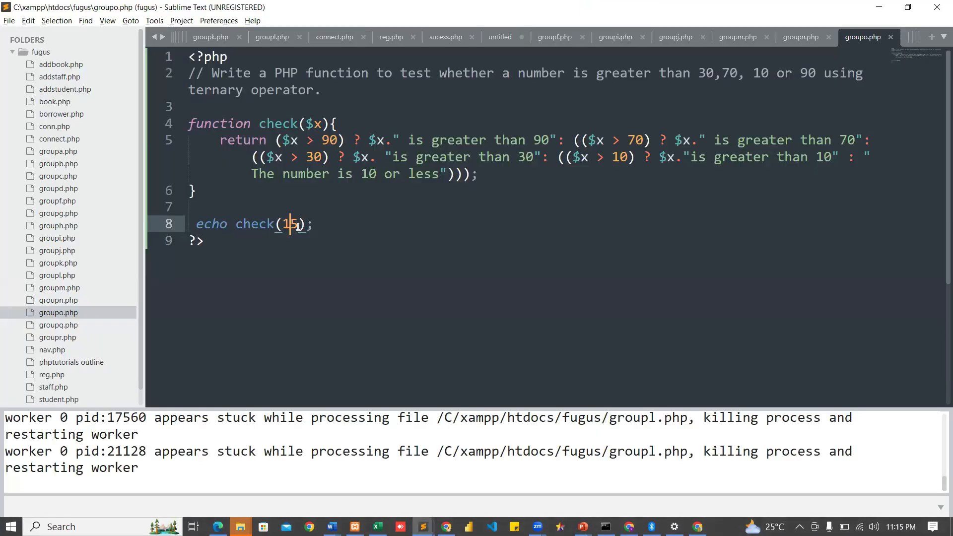
key(Backspace)
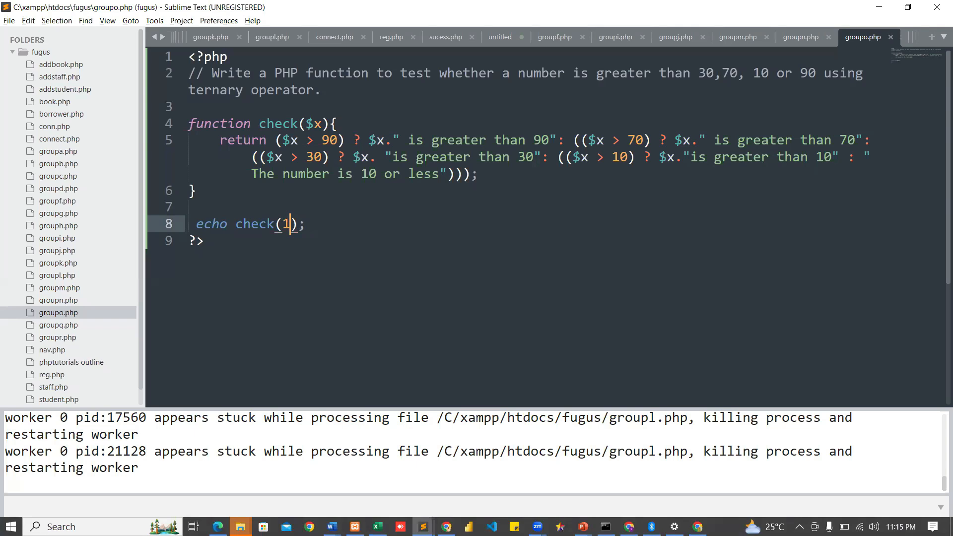